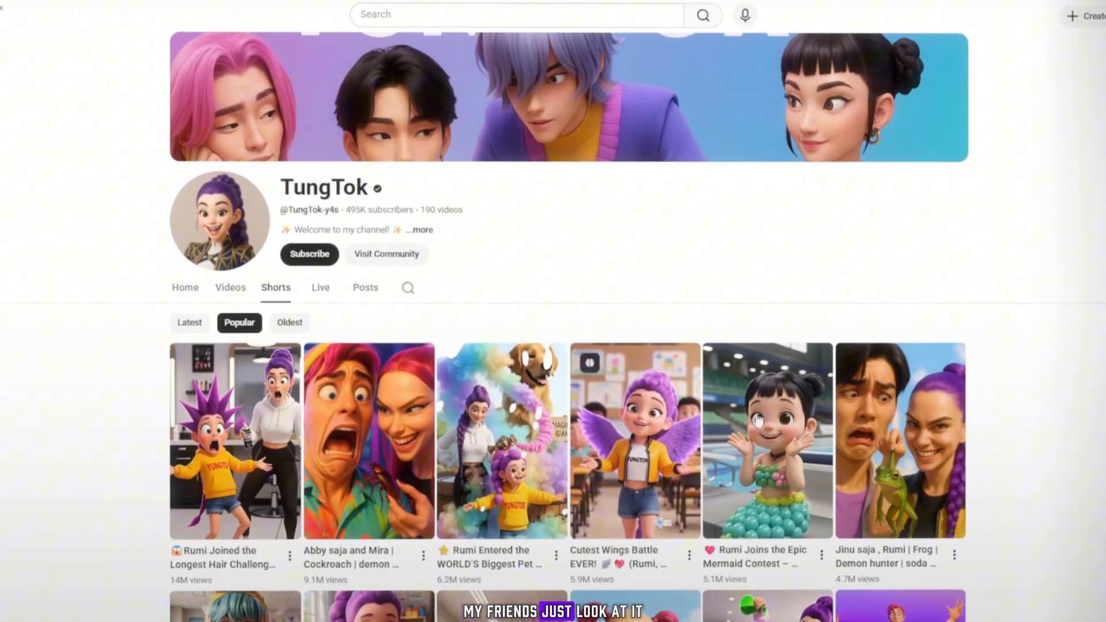
Step: Scroll the TungTok channel page to view its About details: 495K subscribers and 190 videos
scroll("down", 3)
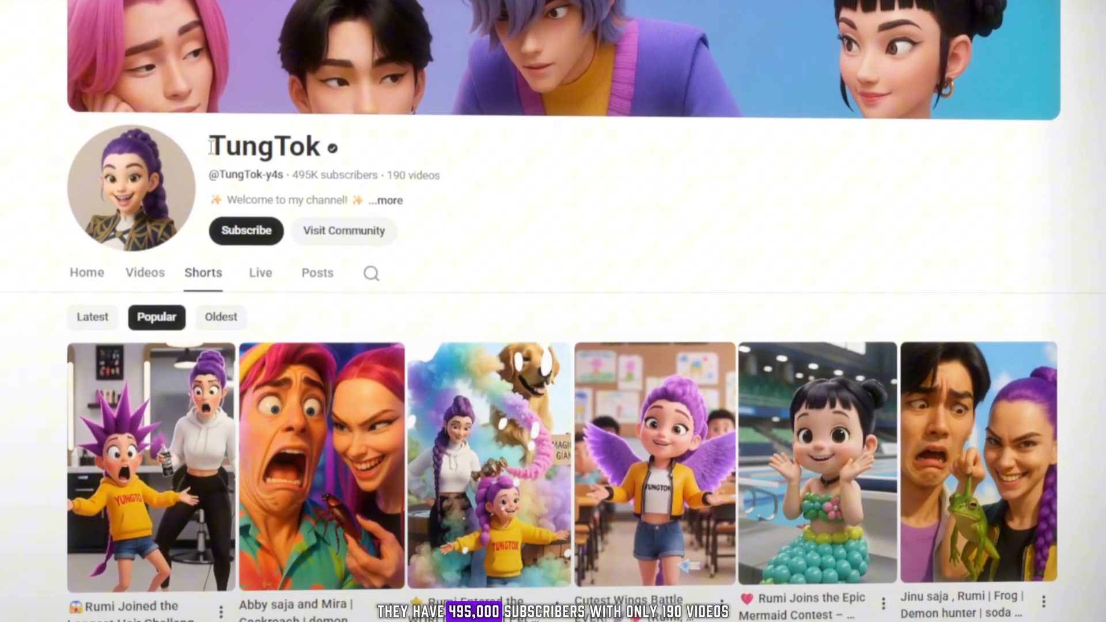
scroll("down", 3)
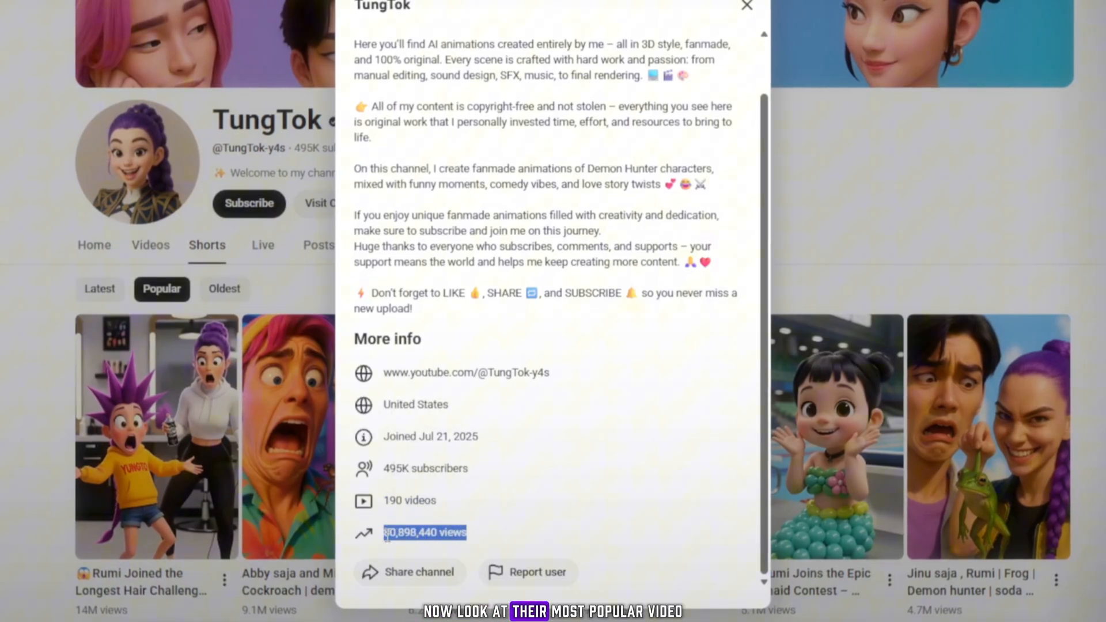
Step: Dismiss the TungTok About panel to reveal the popular Shorts grid
left_click(746, 6)
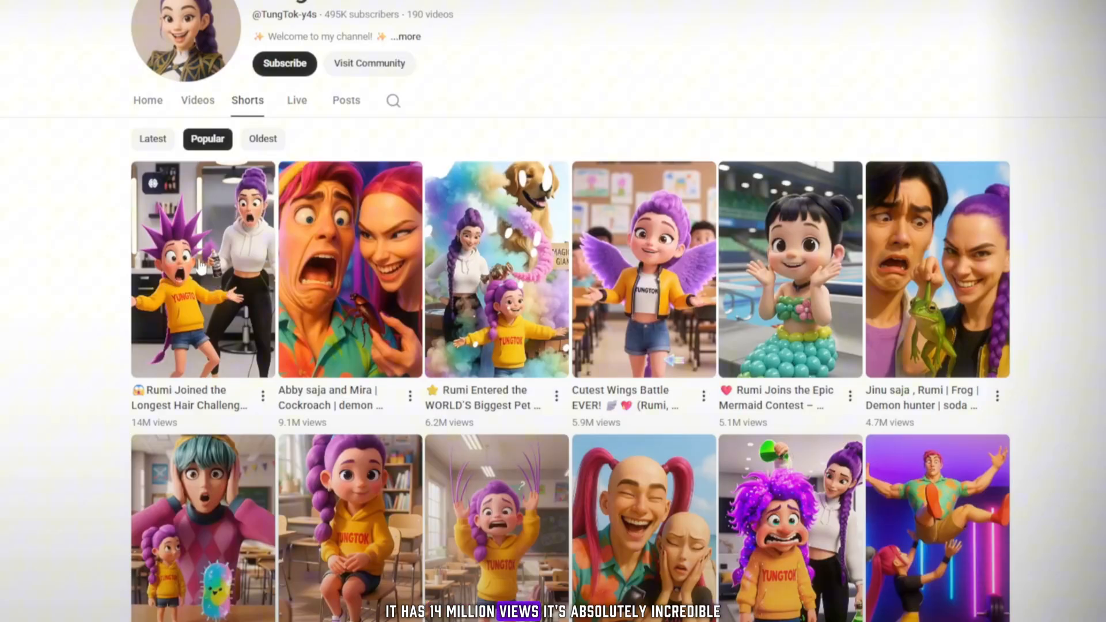
mouse_move(212, 296)
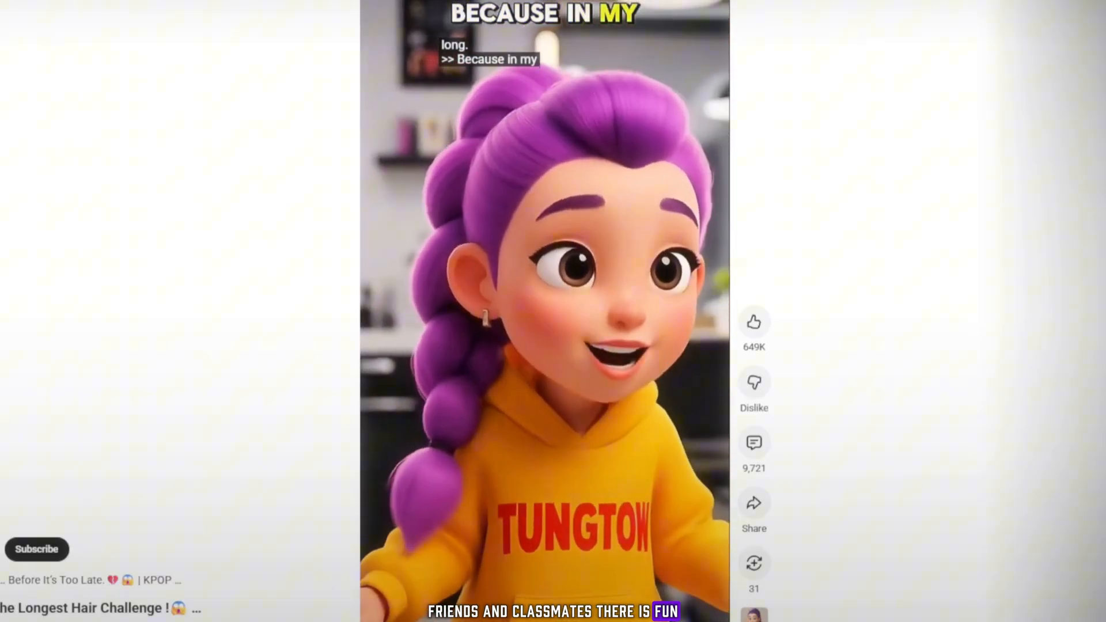
Step: Scroll the Shorts player from the hair challenge short to the pet short
scroll("down", 3)
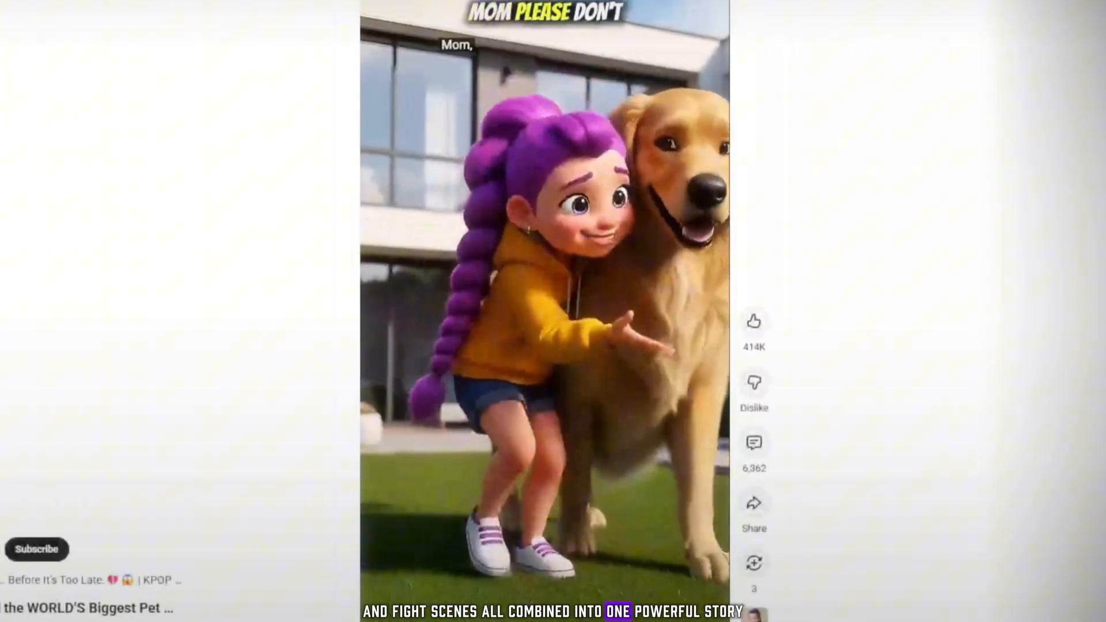
scroll("down", 3)
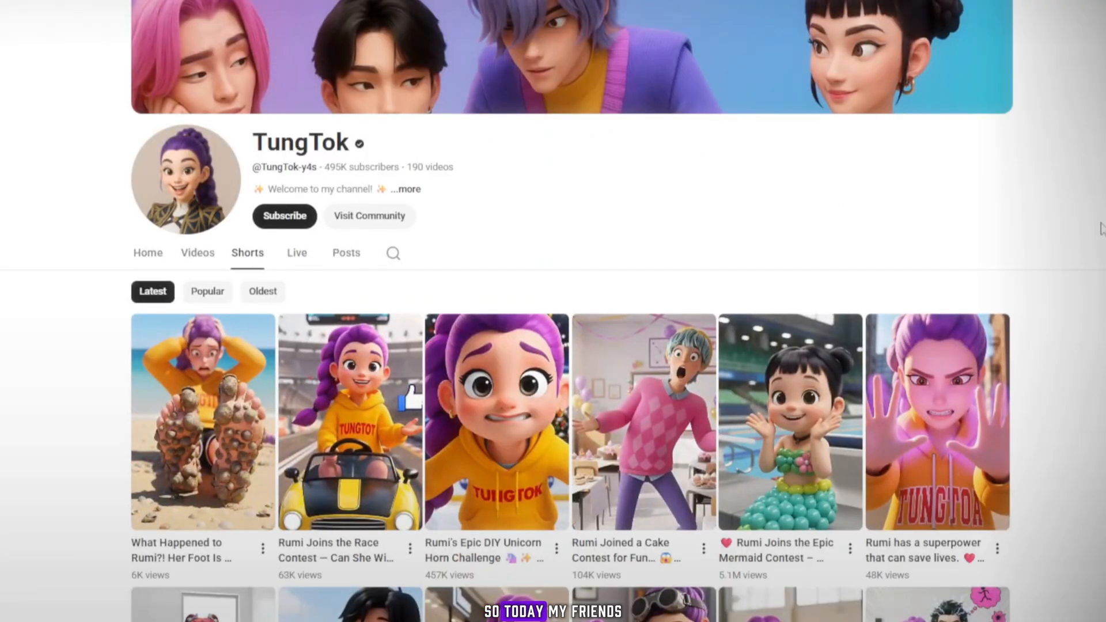
Step: Scroll down the TungTok Latest Shorts grid to see recent uploads
scroll("down", 3)
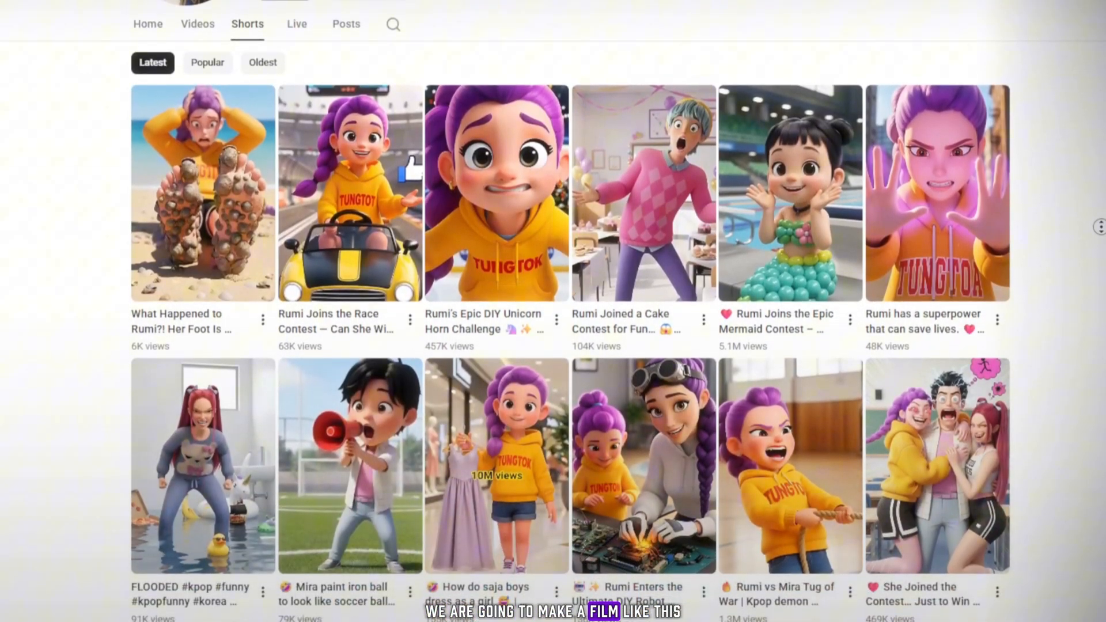
scroll("down", 3)
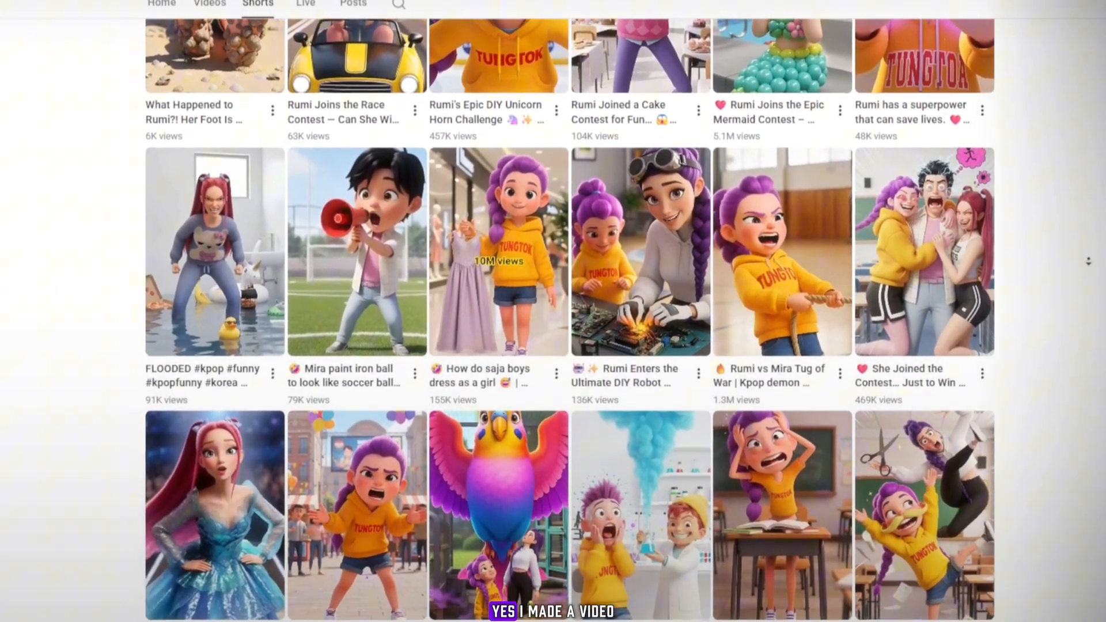
scroll("down", 3)
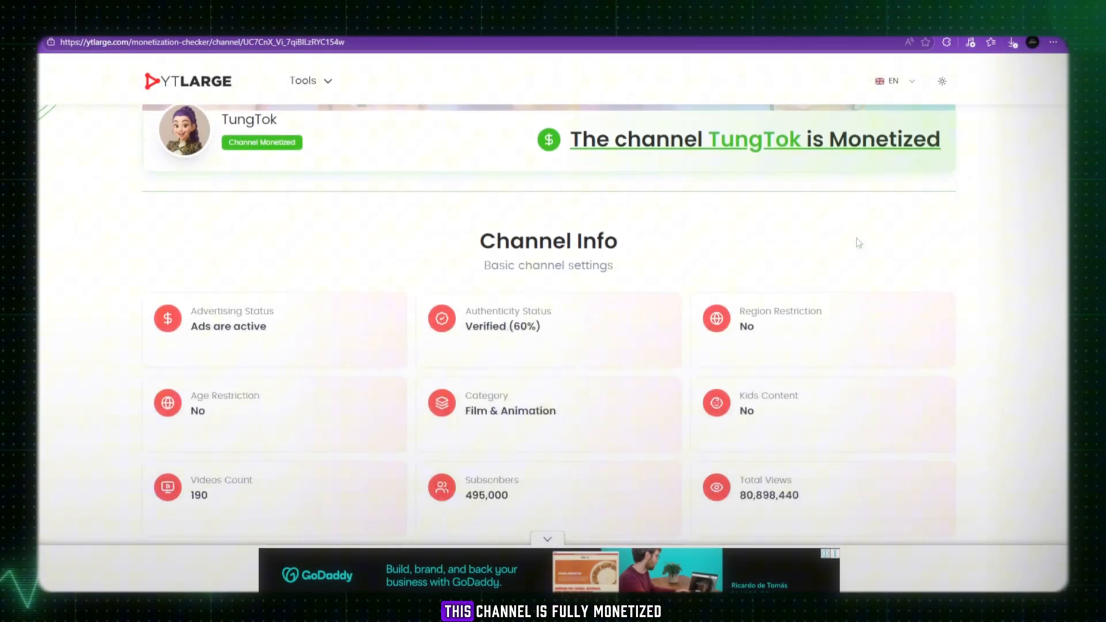
Step: Scroll YTLarge to TungTok's channel info: monetized, ads active, 495,000 subscribers, 80,898,440 views
scroll("down", 3)
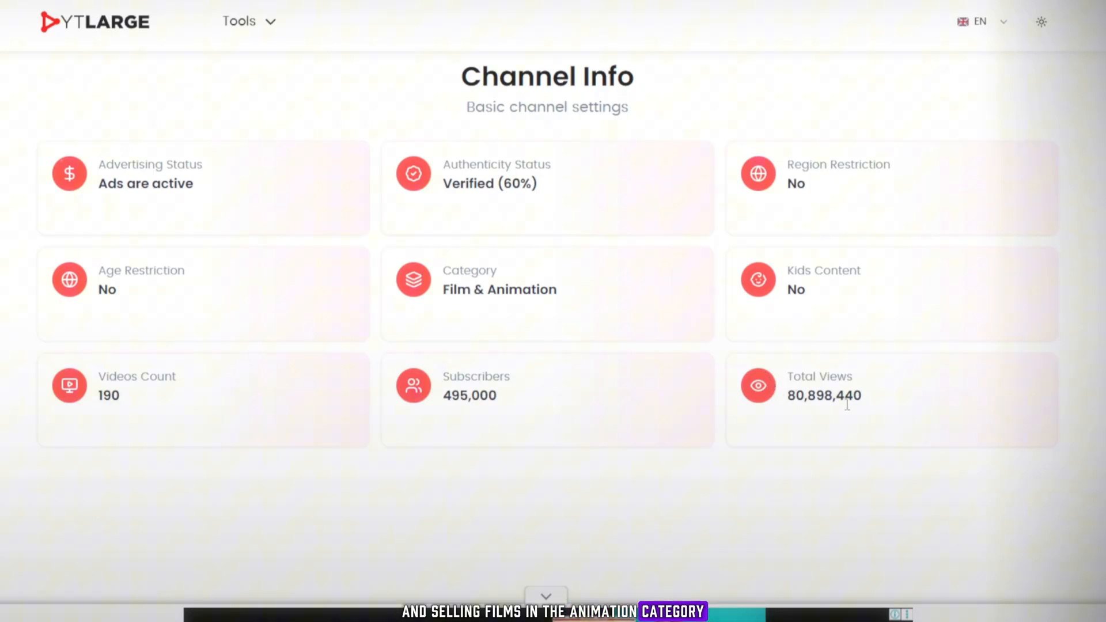
mouse_move(796, 414)
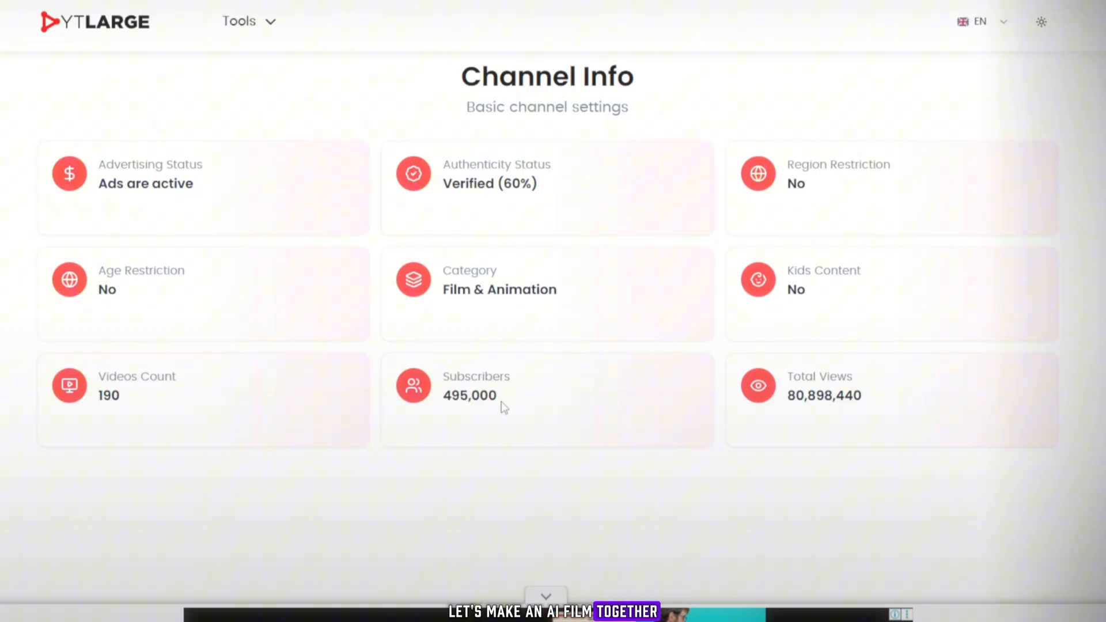
double_click(469, 395)
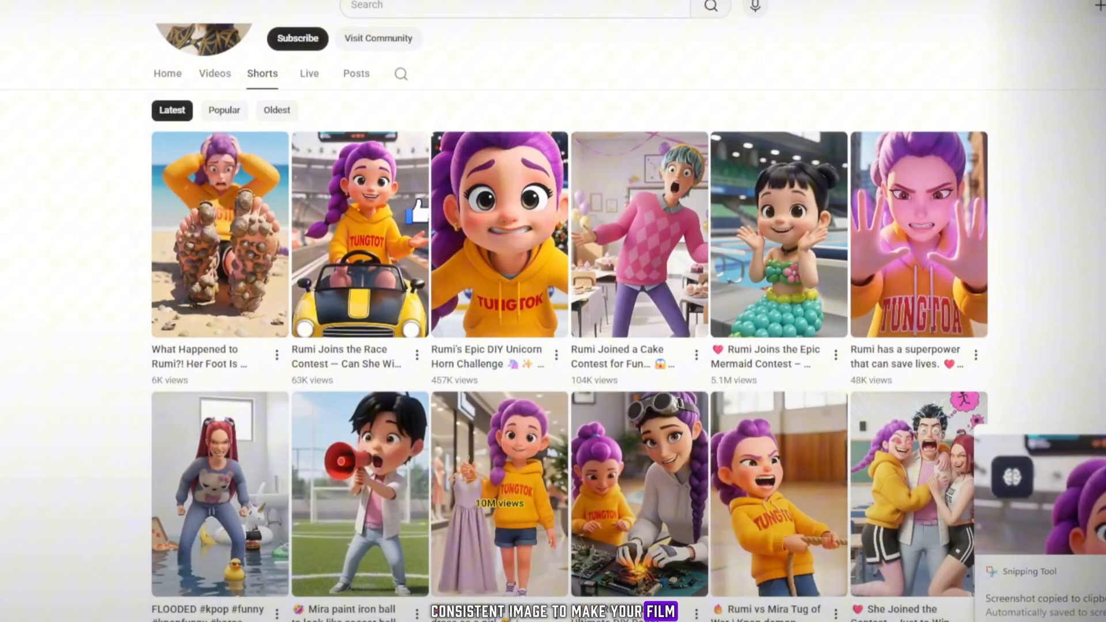
Step: Scroll the TungTok Latest Shorts grid to frame thumbnails for a style-reference screenshot
scroll("down", 3)
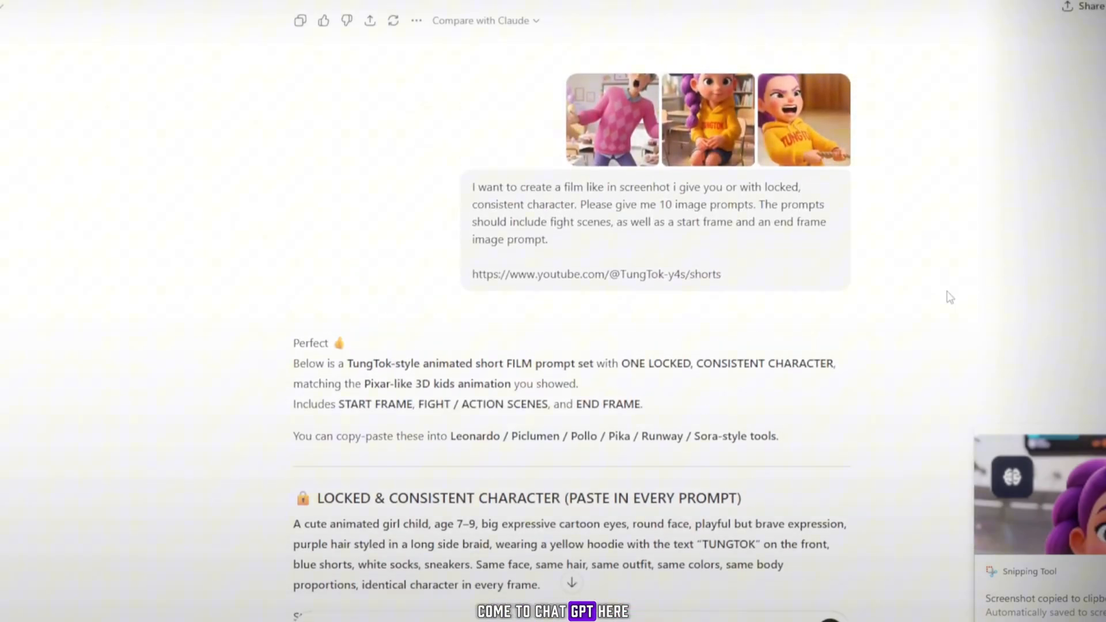
Step: Scroll to the 10-prompt request with screenshots and the Locked & Consistent Character reply
scroll("down", 3)
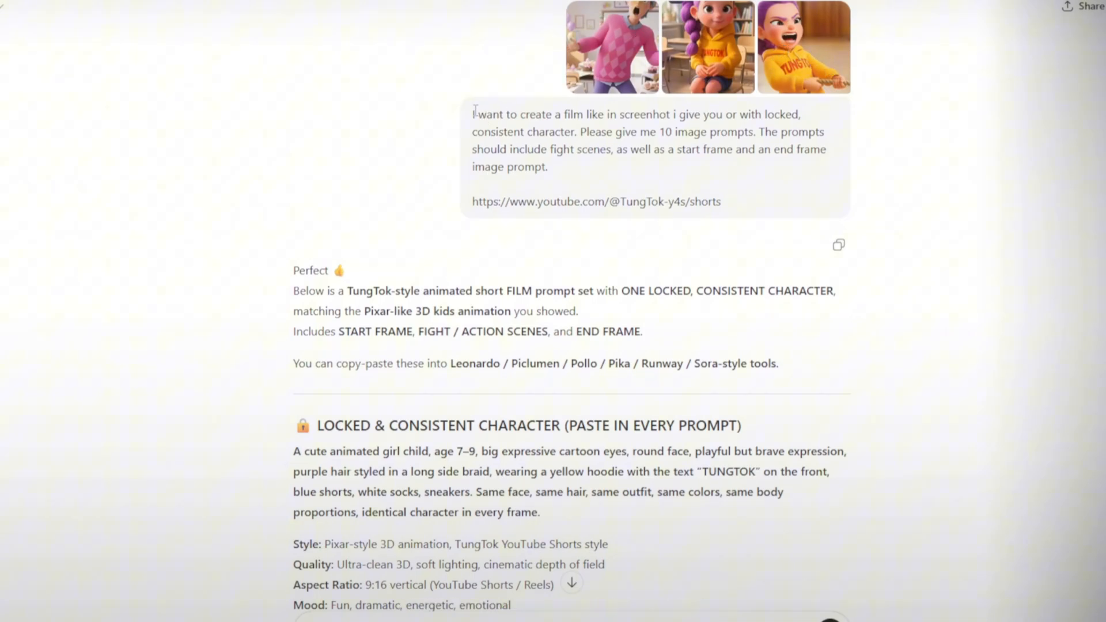
left_click_drag(474, 114, 738, 114)
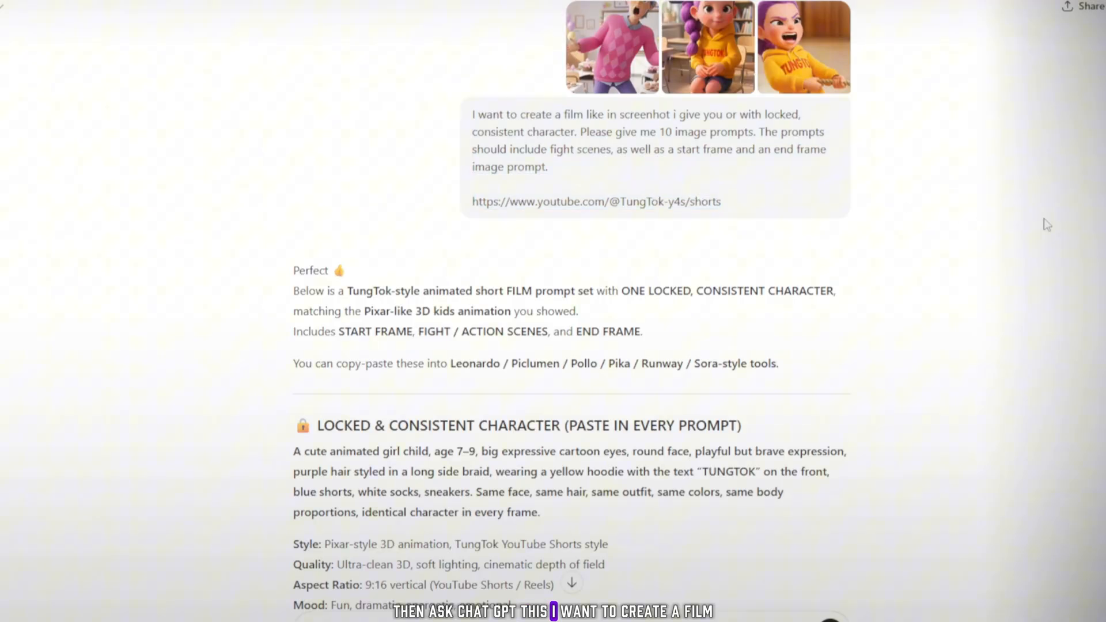
scroll("down", 3)
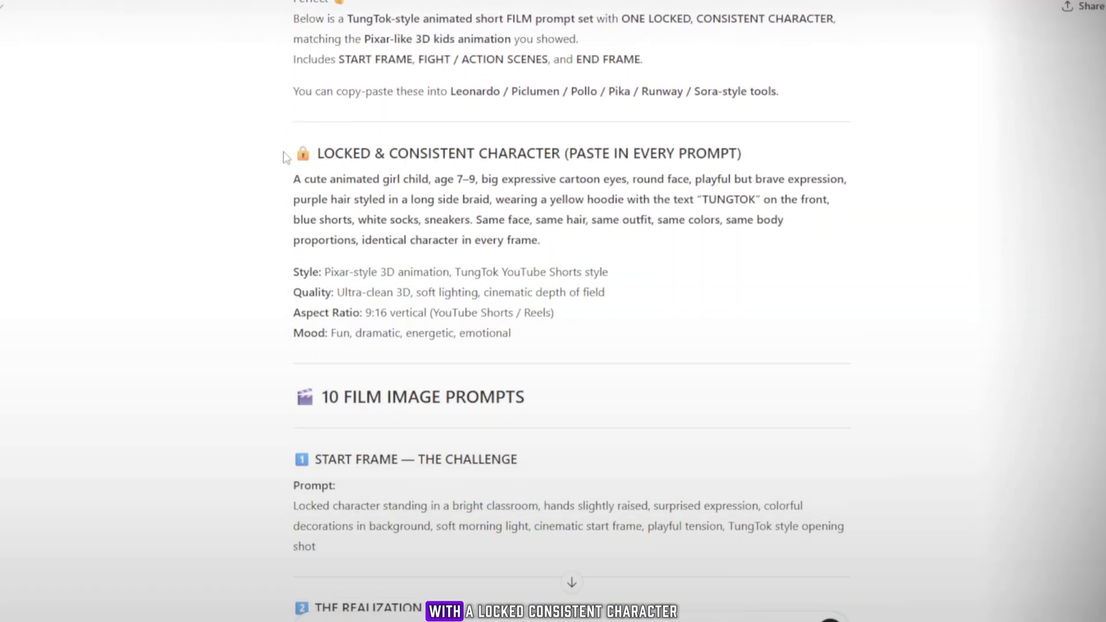
Step: Select the locked character description through the Mood line, then scroll to prompt 1
left_click_drag(294, 153, 511, 333)
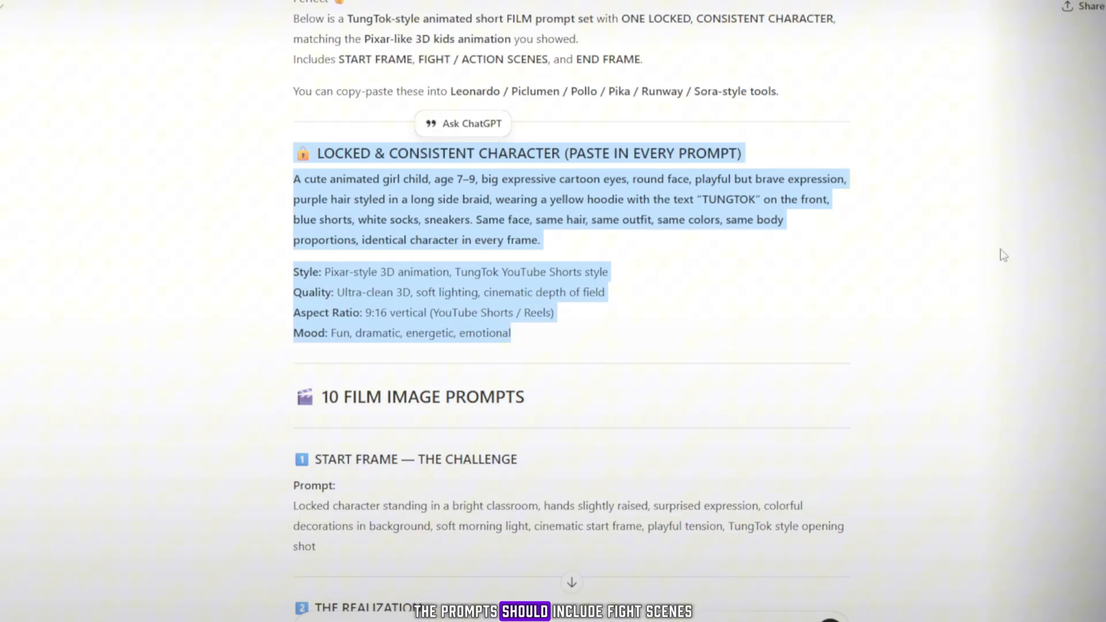
scroll("down", 3)
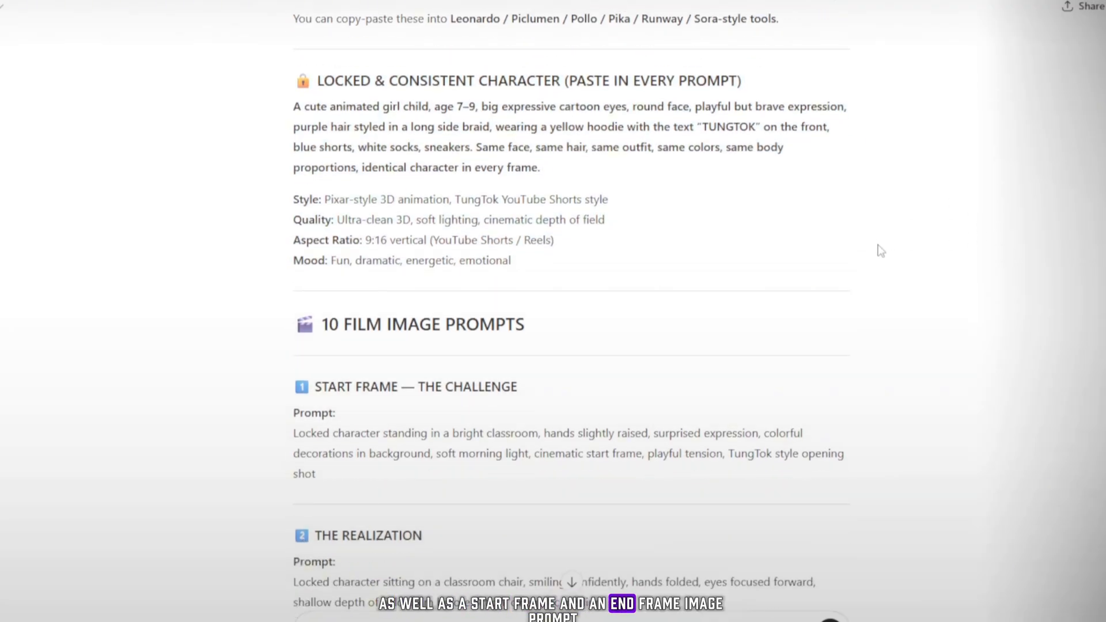
Step: Scroll through prompts 1–10, from the classroom start frame to the hero-smile end frame
scroll("down", 3)
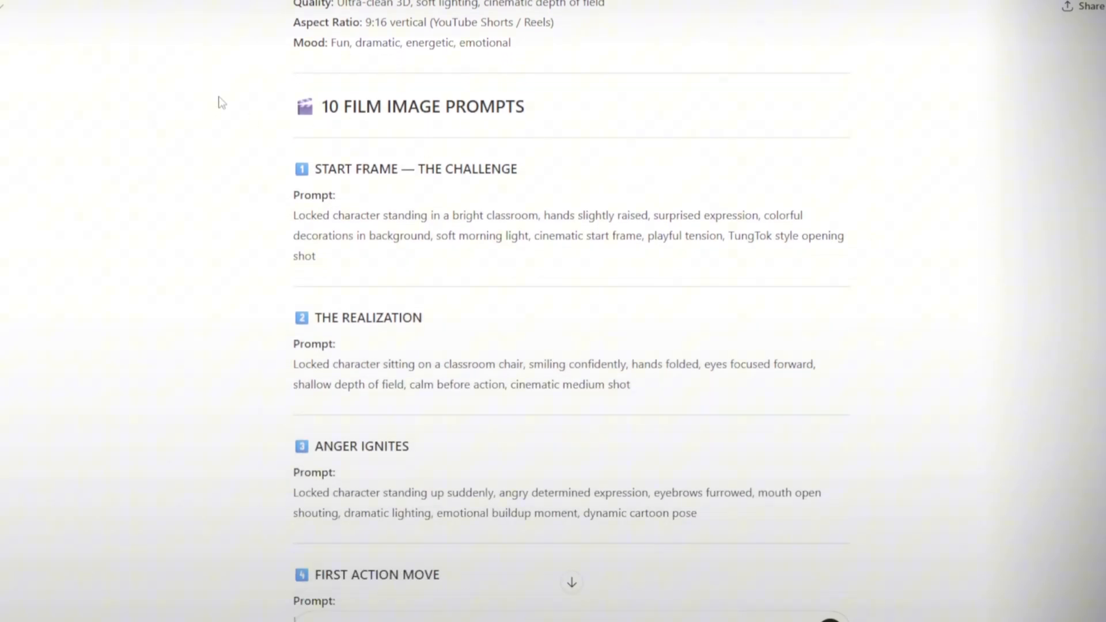
left_click_drag(304, 106, 630, 385)
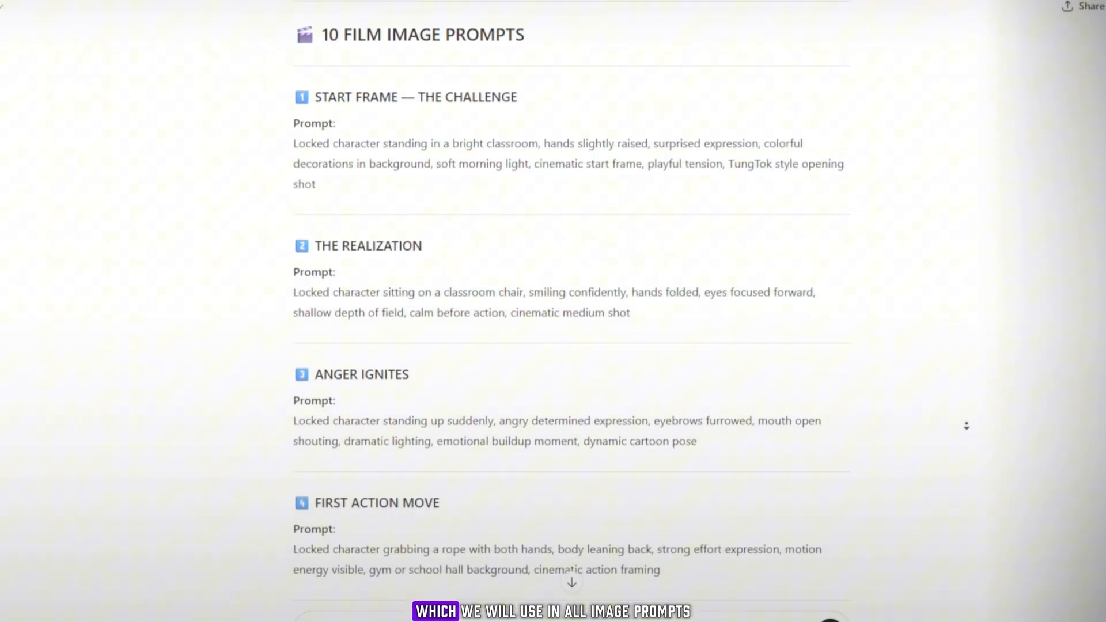
scroll("down", 3)
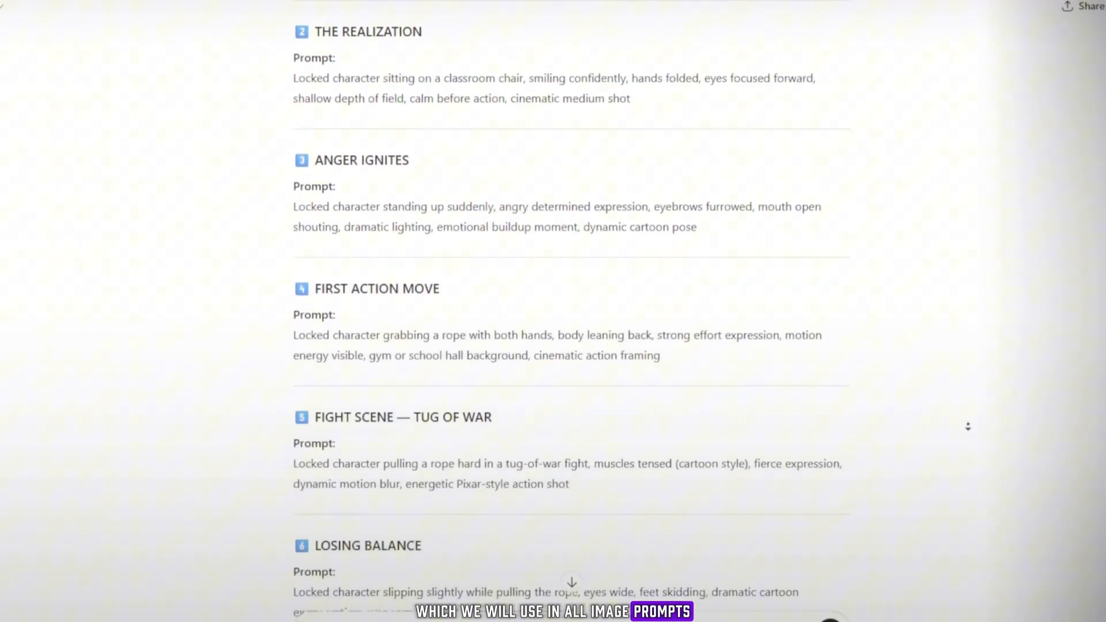
scroll("down", 3)
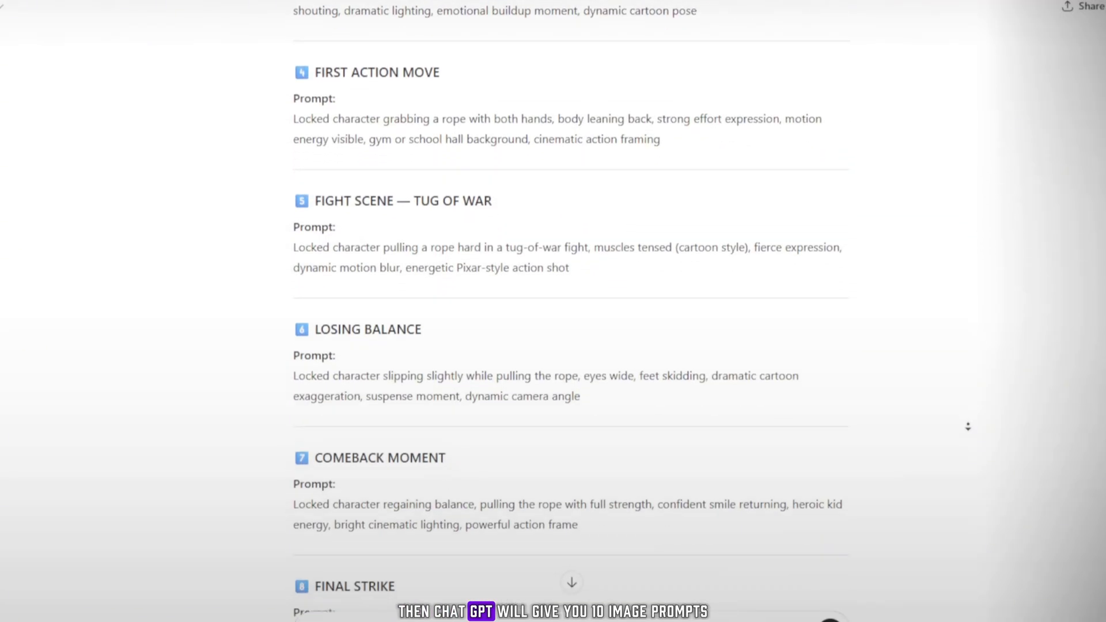
scroll("down", 3)
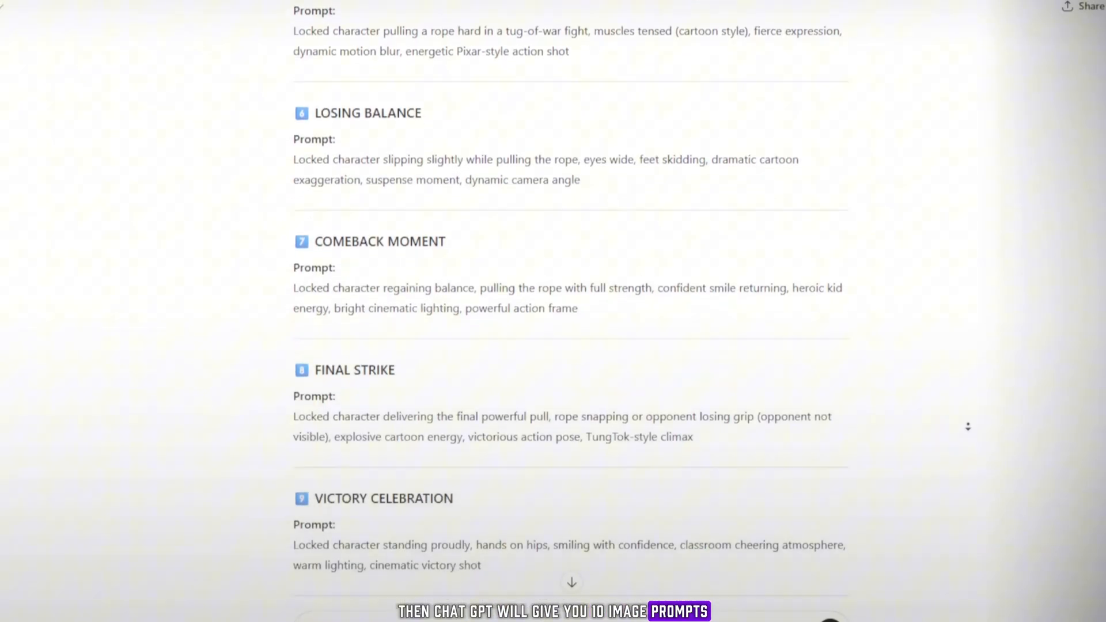
scroll("down", 3)
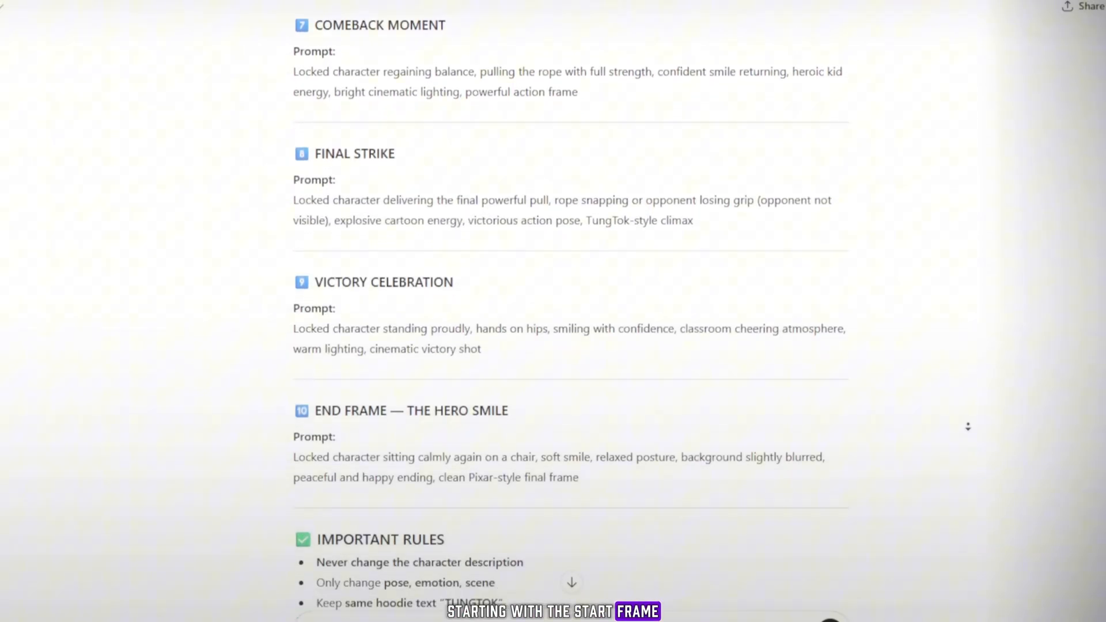
scroll("down", 3)
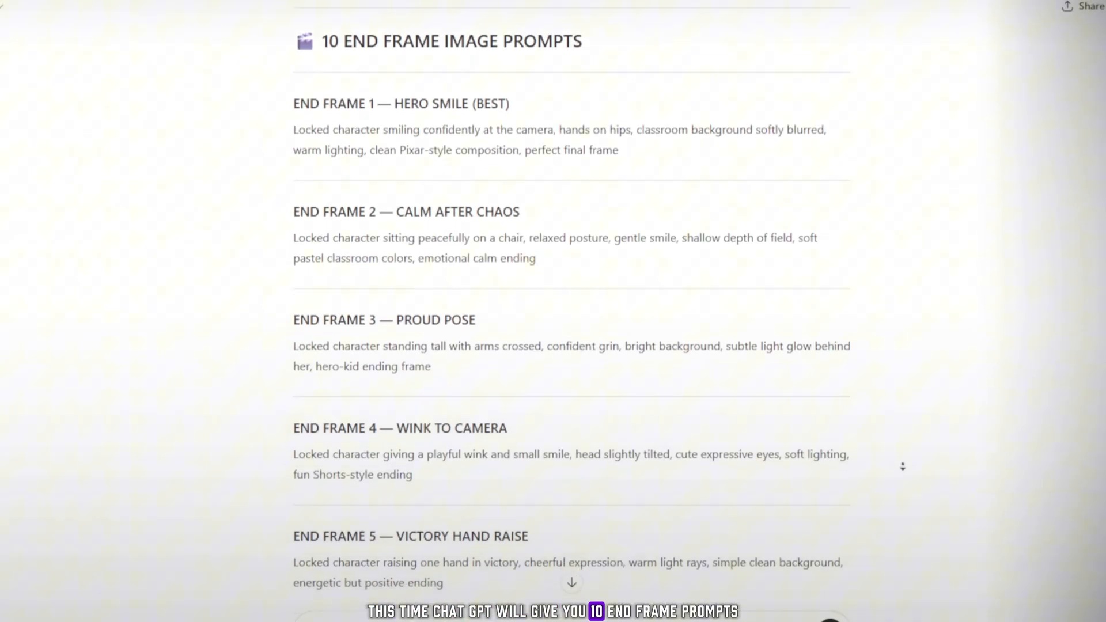
scroll("down", 3)
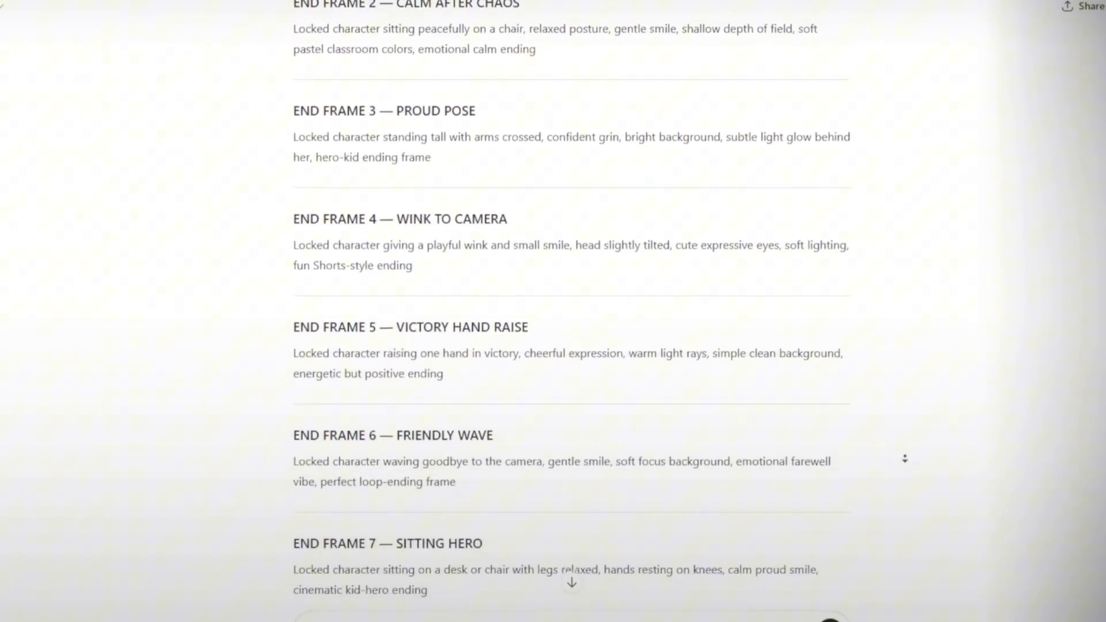
scroll("down", 3)
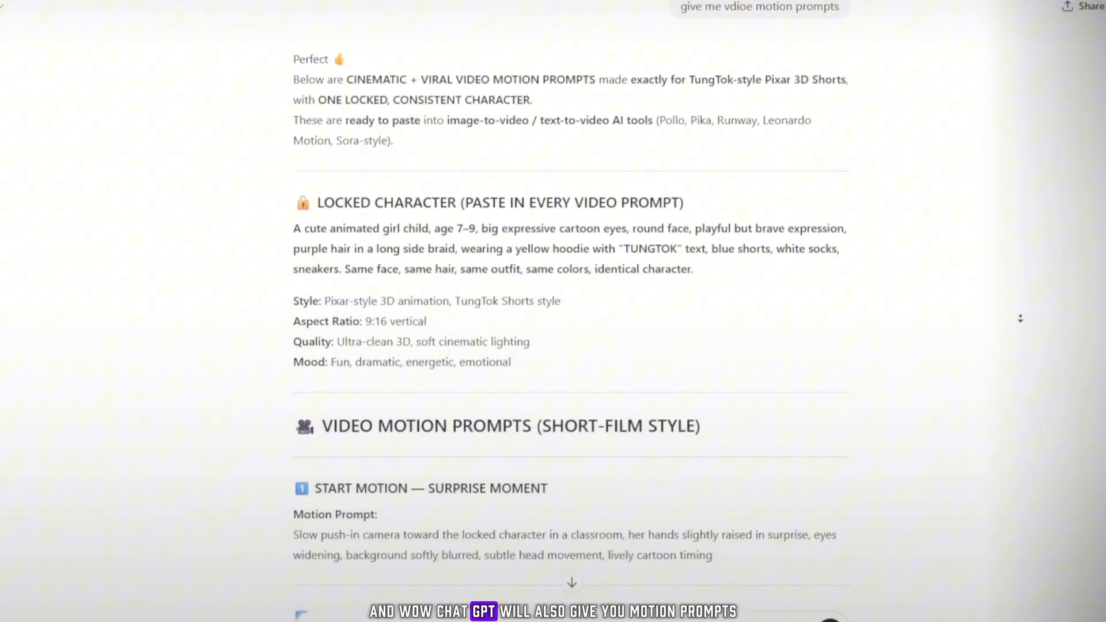
Step: Scroll the reply's motion prompts: Surprise Moment, Confident Sit and Anger Build-Up
scroll("down", 3)
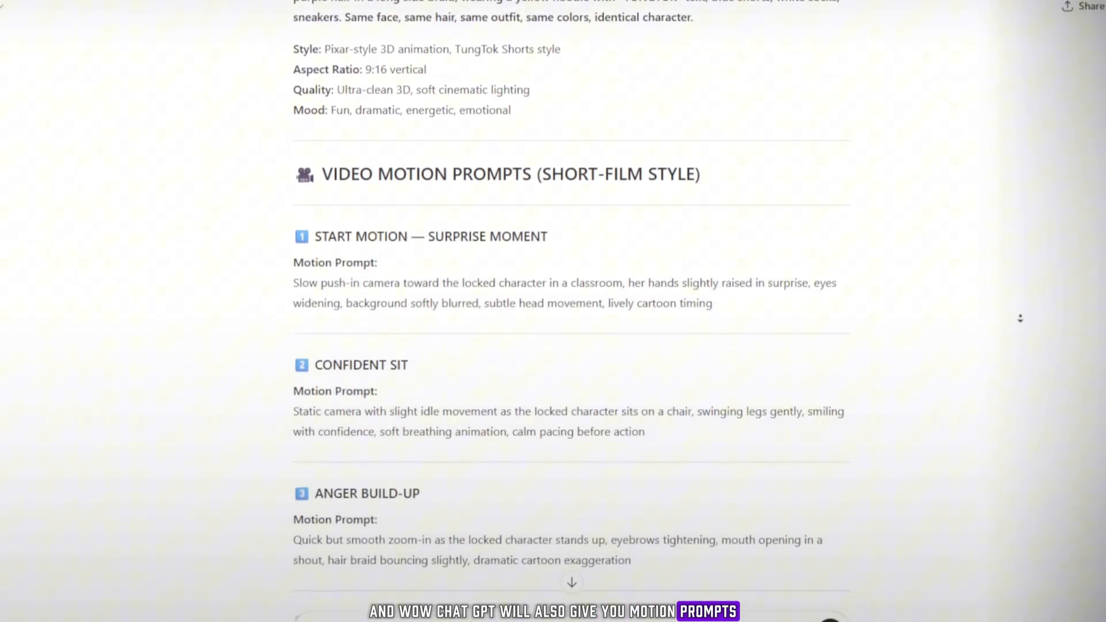
scroll("down", 3)
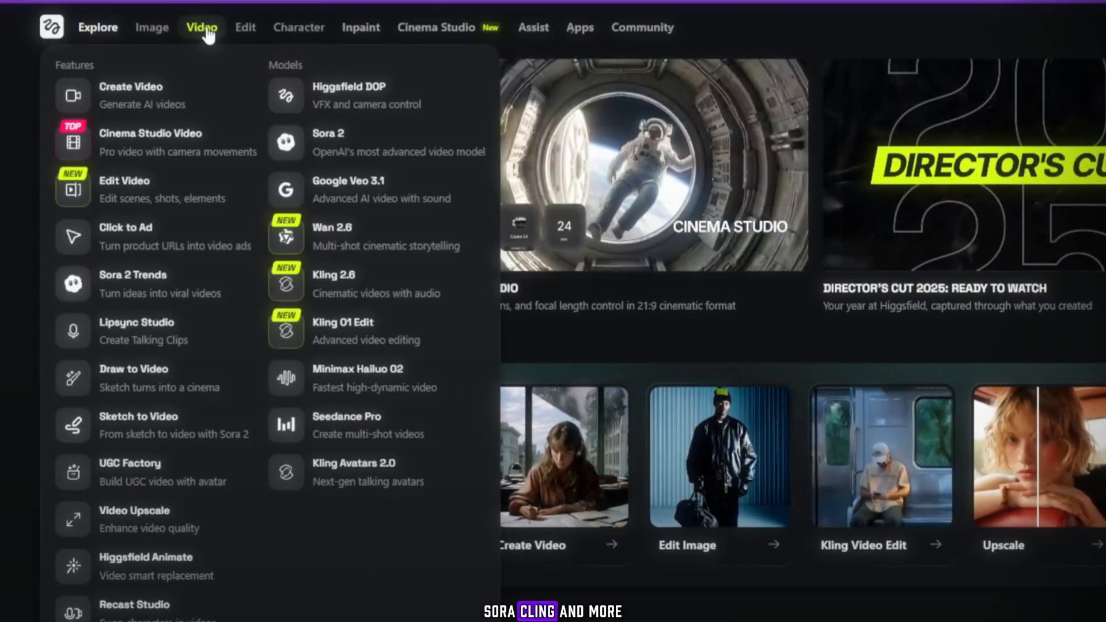
Step: Go to higgsfield.ai and open Cinema Studio from the menu
left_click(245, 27)
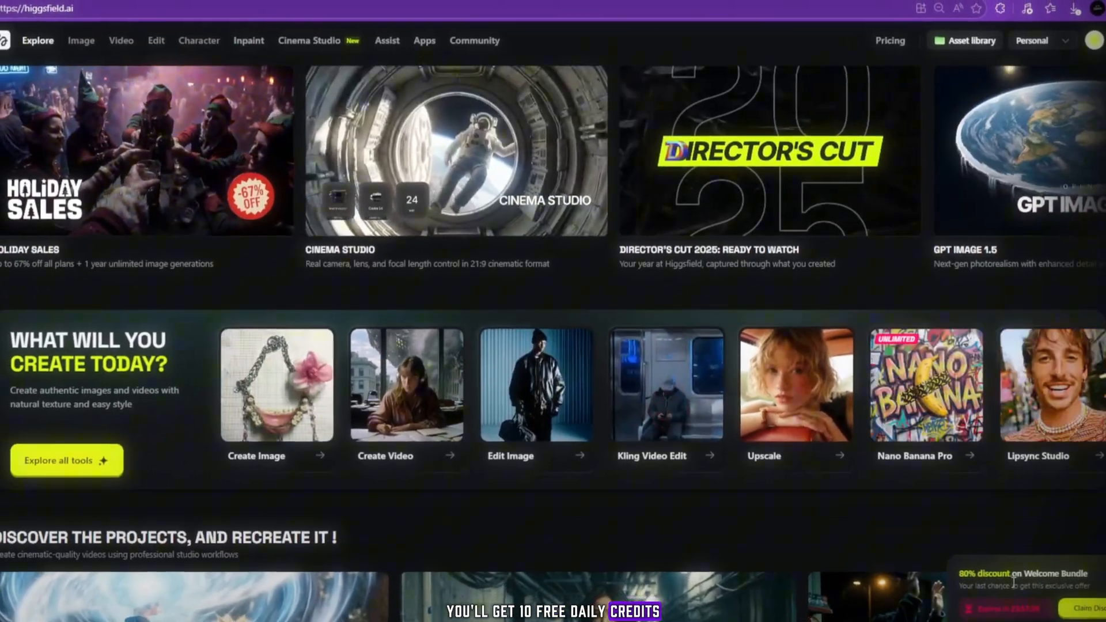
left_click(309, 40)
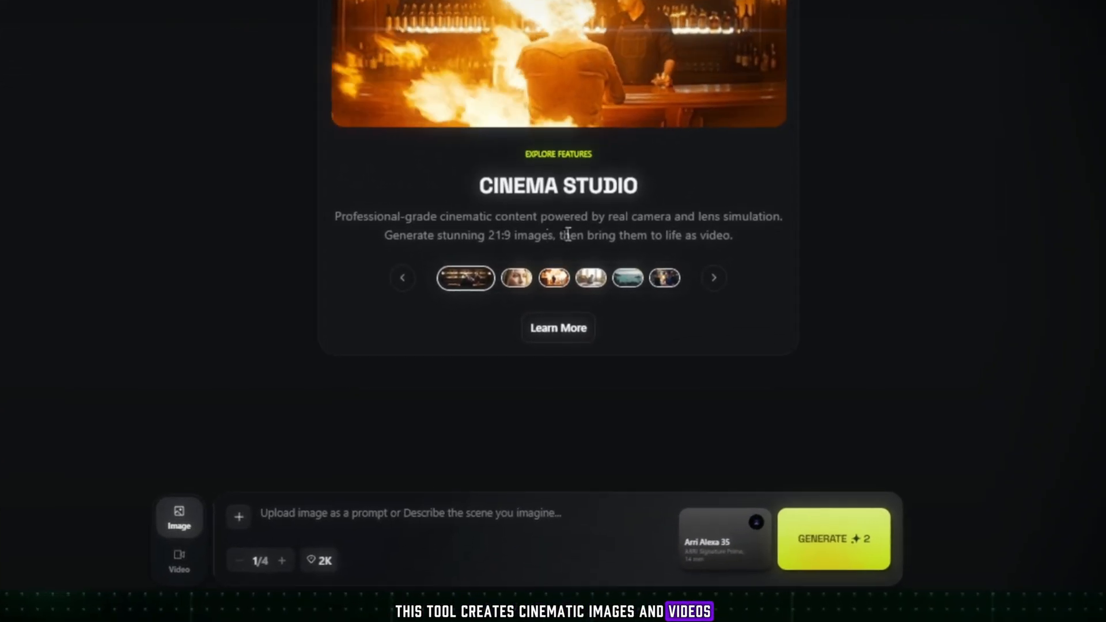
Step: Switch Cinema Studio to Image mode for generating still images
scroll("down", 3)
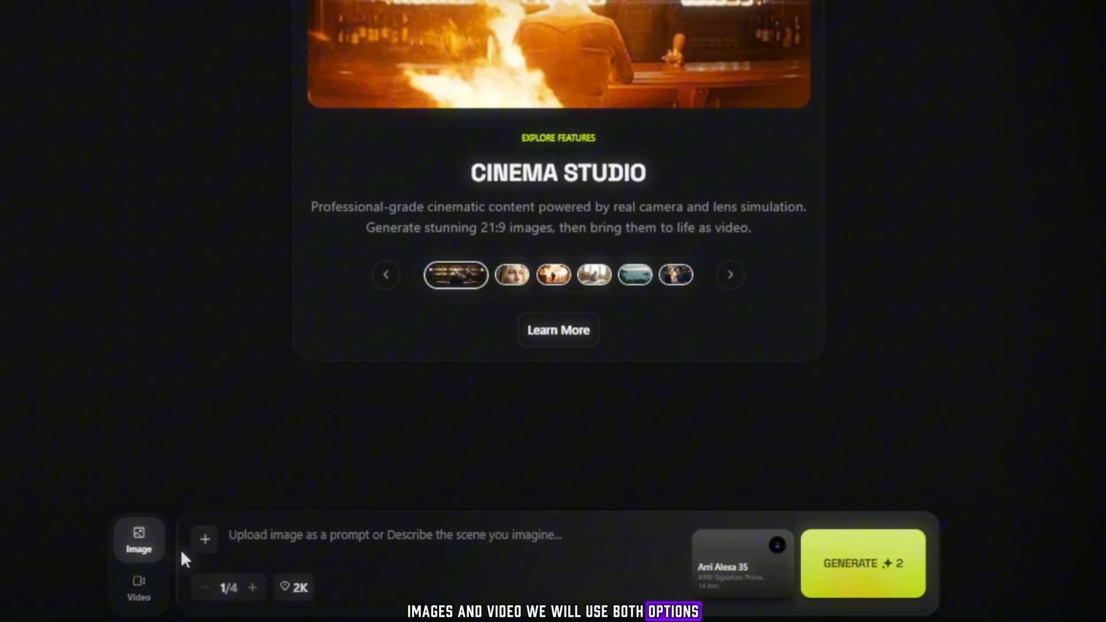
left_click(742, 564)
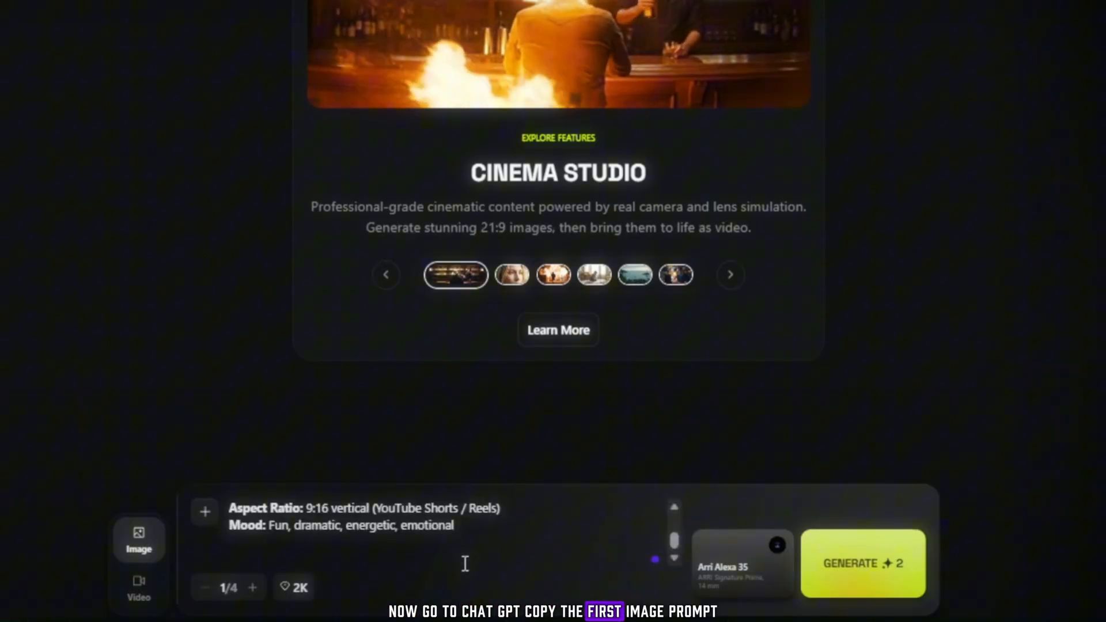
Step: Enter the surprised classroom prompt, then generate the confident sitting classroom image
type("Locked character standing in a bright classroom, hands slightly raised, surprised expression, colorful decorations in background, soft morning light, cinematic start frame, playful tension, TungTok style opening shot")
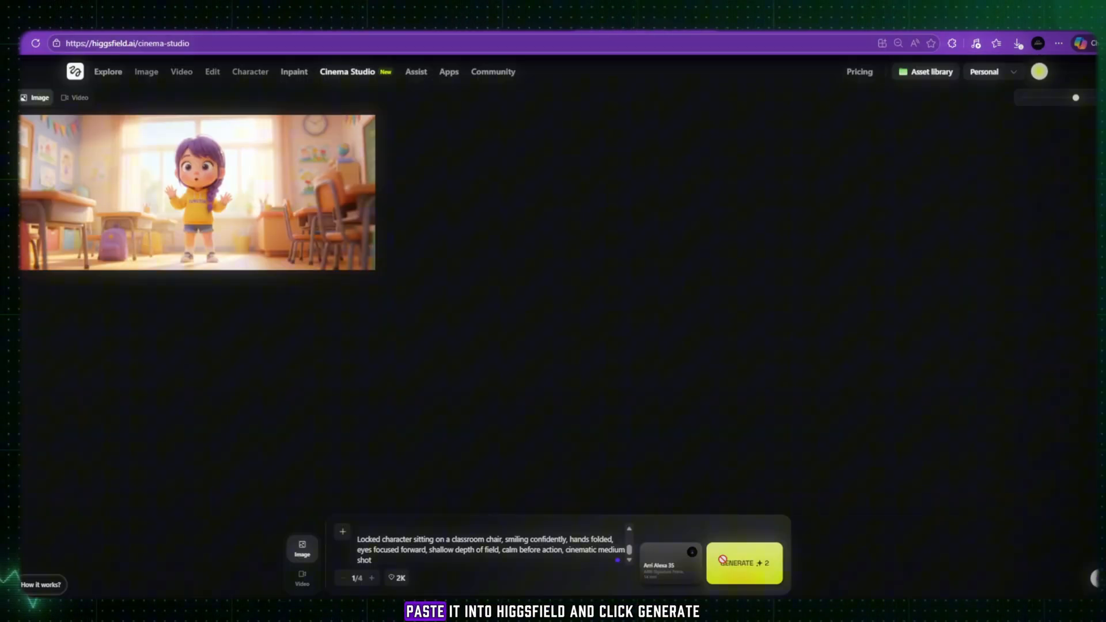
left_click(744, 562)
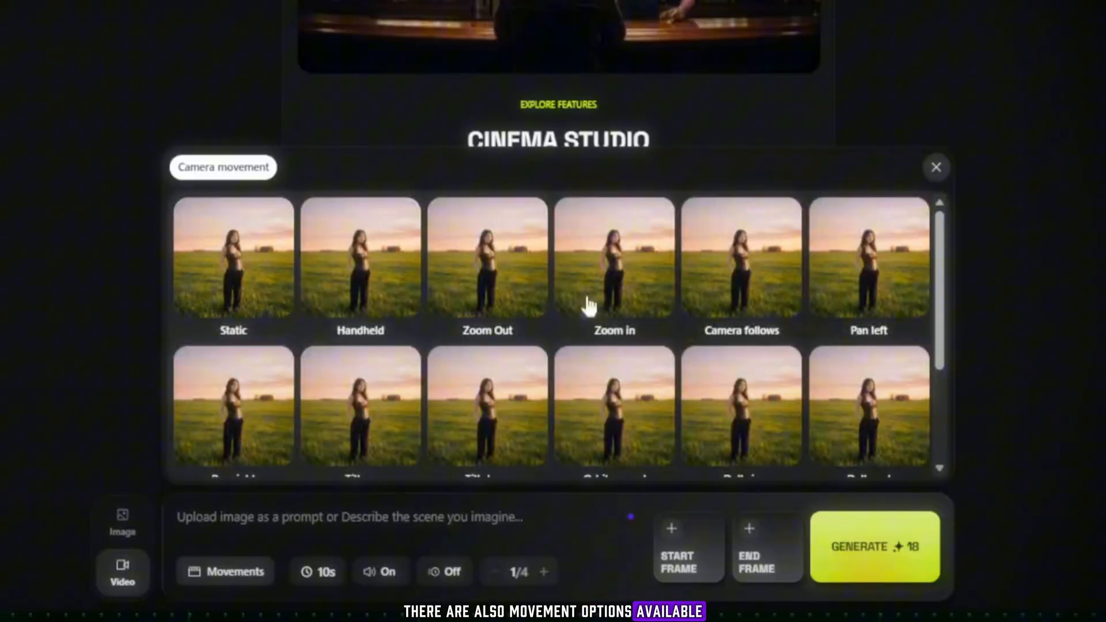
Step: Preview the dolly right movement, choose a static camera move, and set 10s duration
scroll("down", 3)
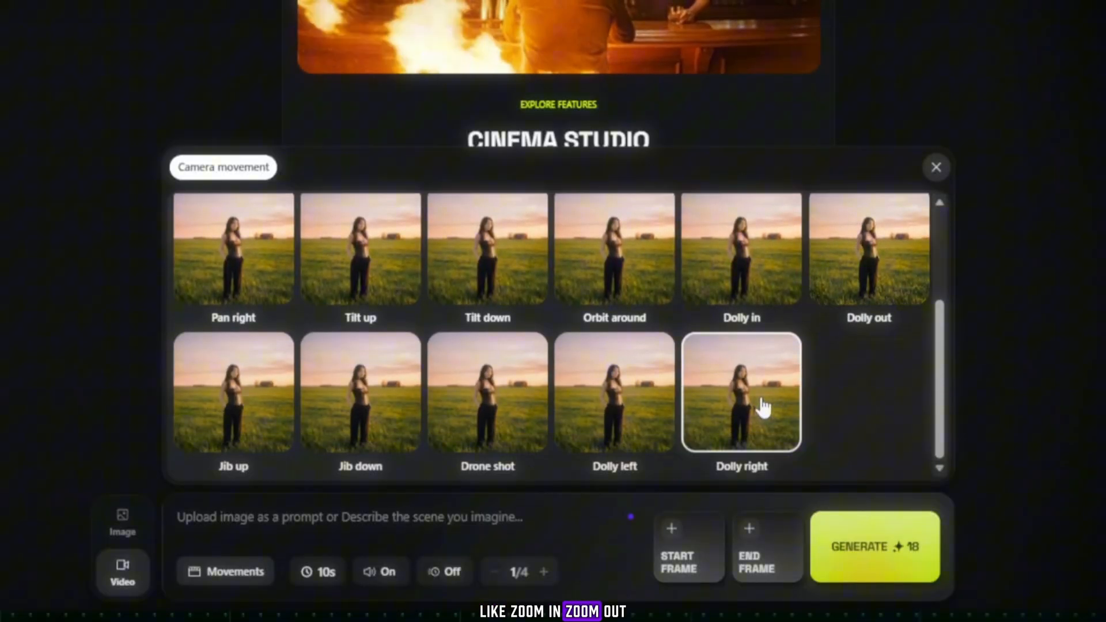
left_click(232, 248)
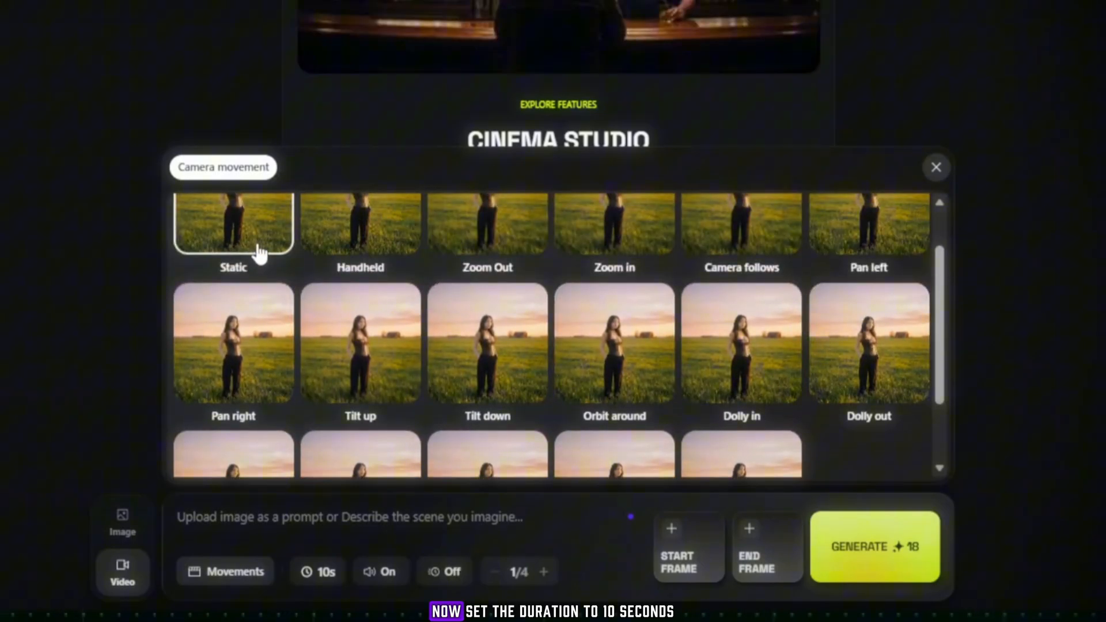
left_click(317, 571)
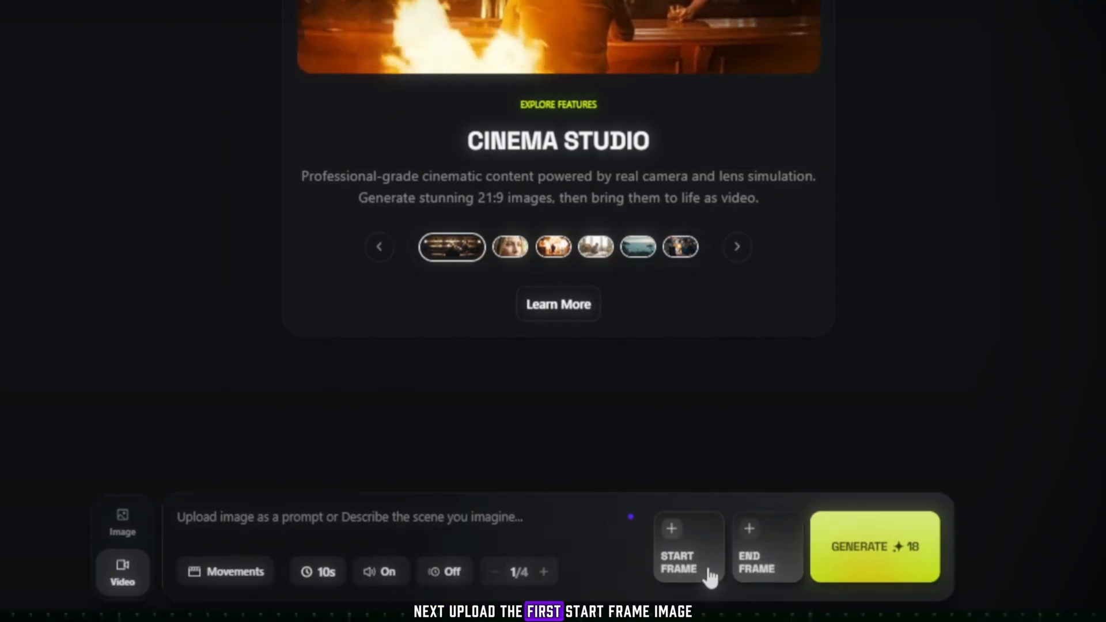
Step: Upload the start frame, paste the slow push-in motion prompt, and generate the video
left_click(688, 546)
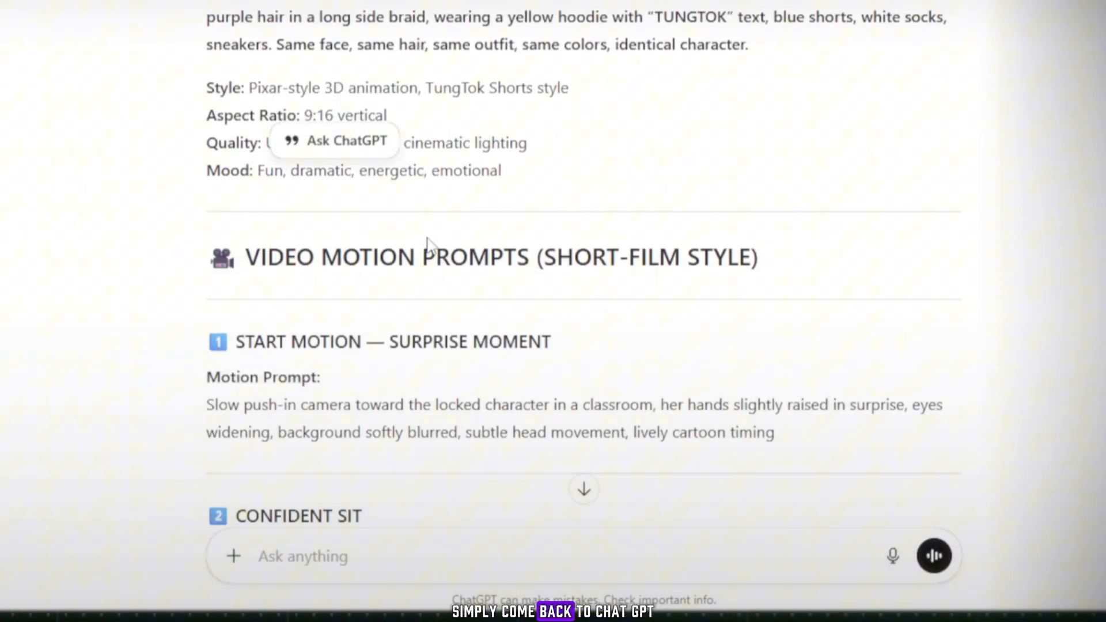
scroll("down", 3)
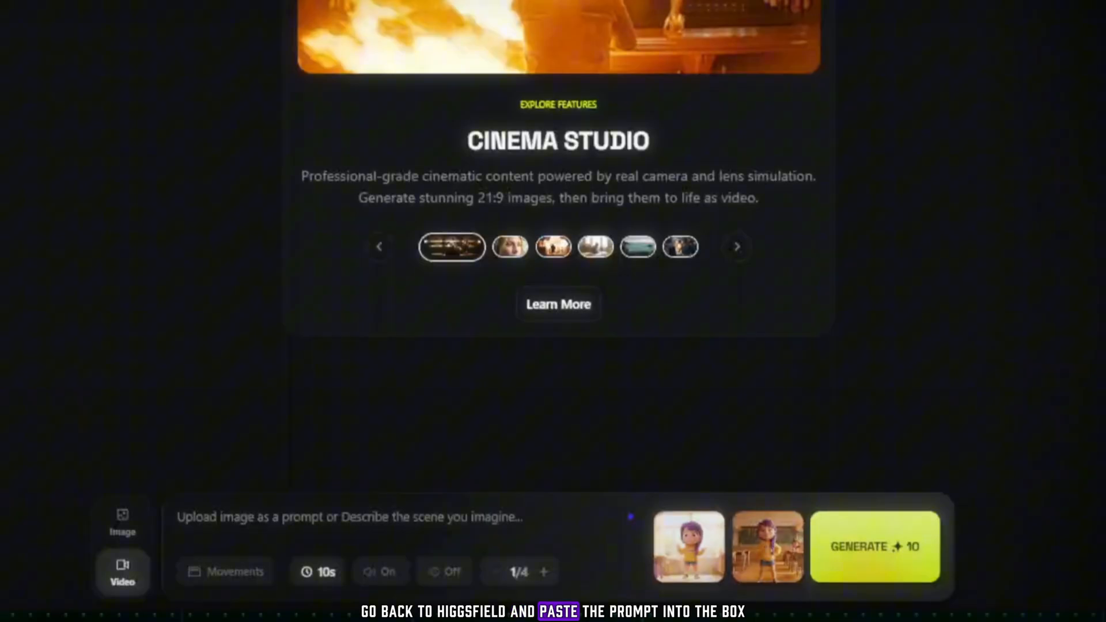
type("Slow push-in camera toward the locked character in a classroom, her hands slightly raised in surprise, eyes widening, background softly blurred, subtle head movement, lively cartoon timing")
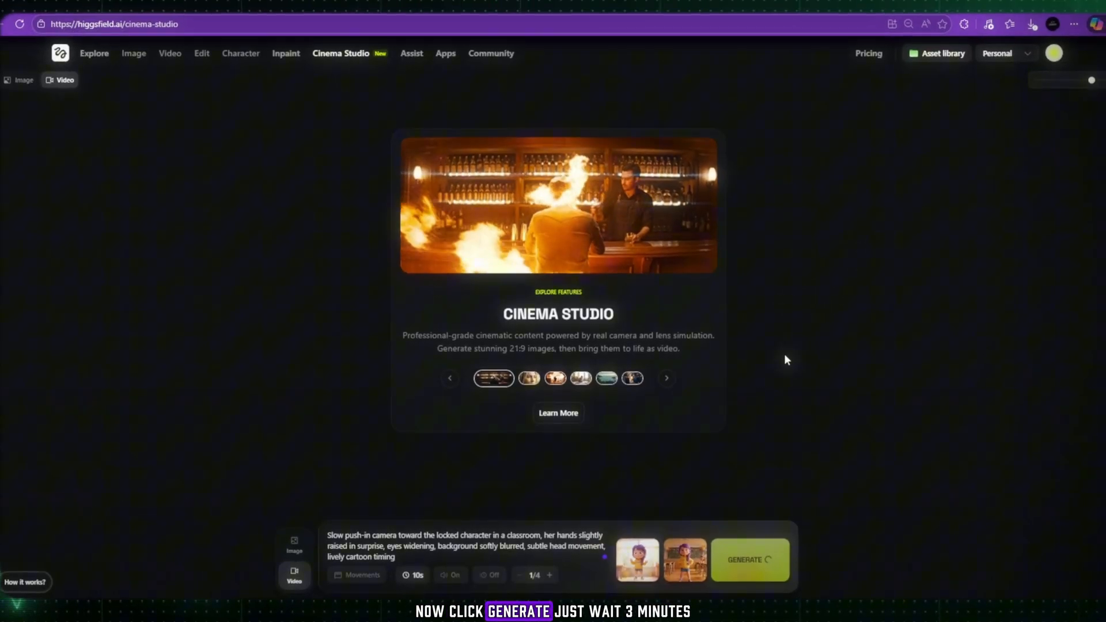
left_click(748, 559)
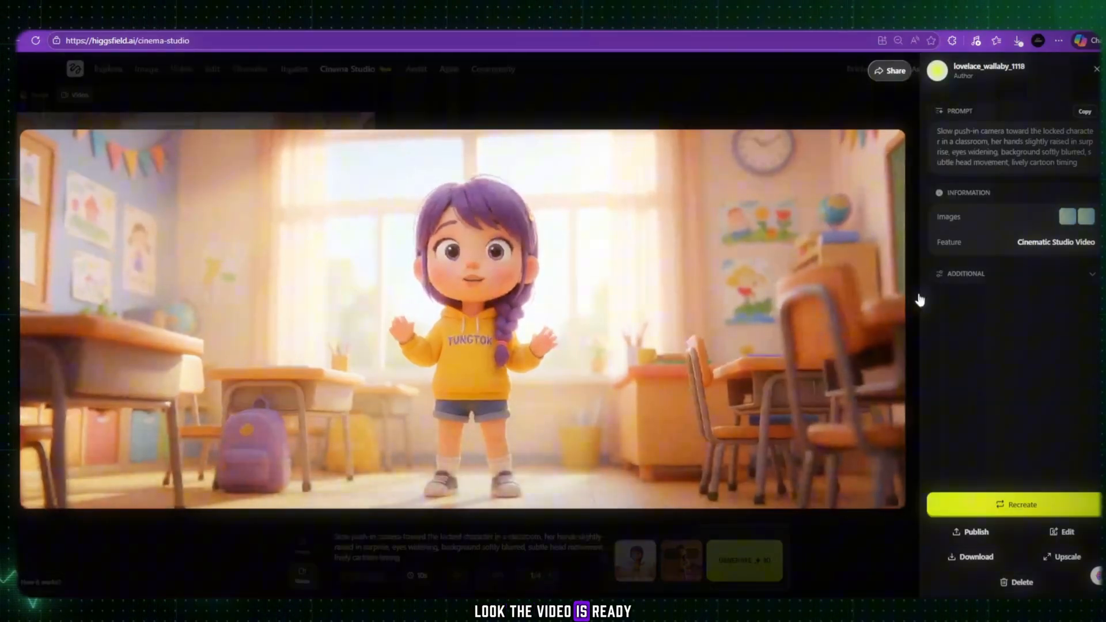
Step: Close the finished preview, then generate the anger build-up and rope-grabbing videos
left_click(459, 317)
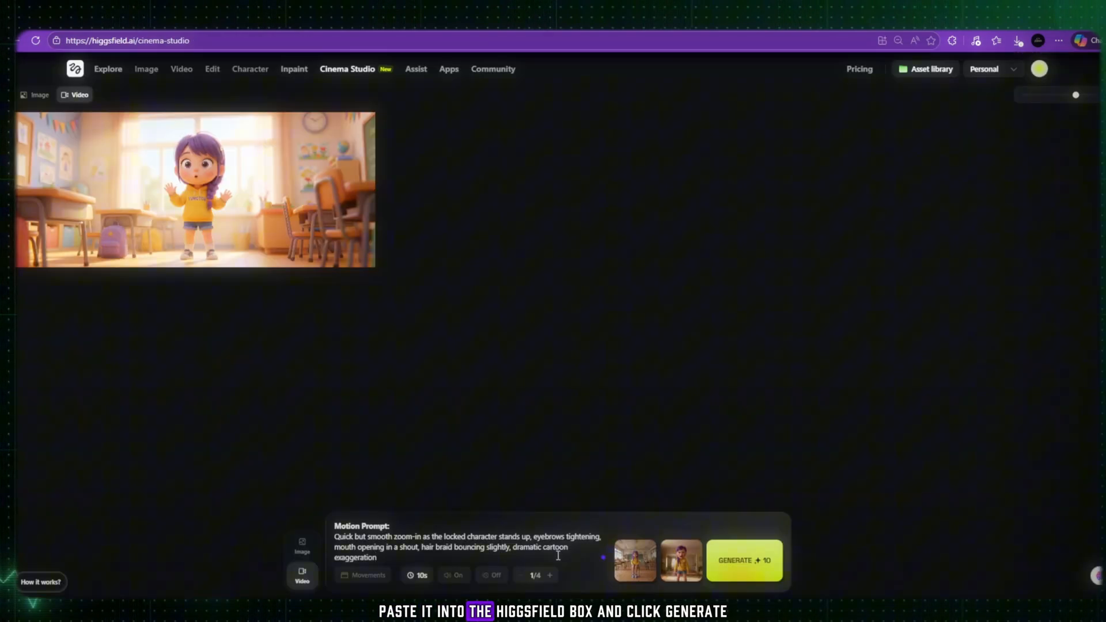
left_click(743, 559)
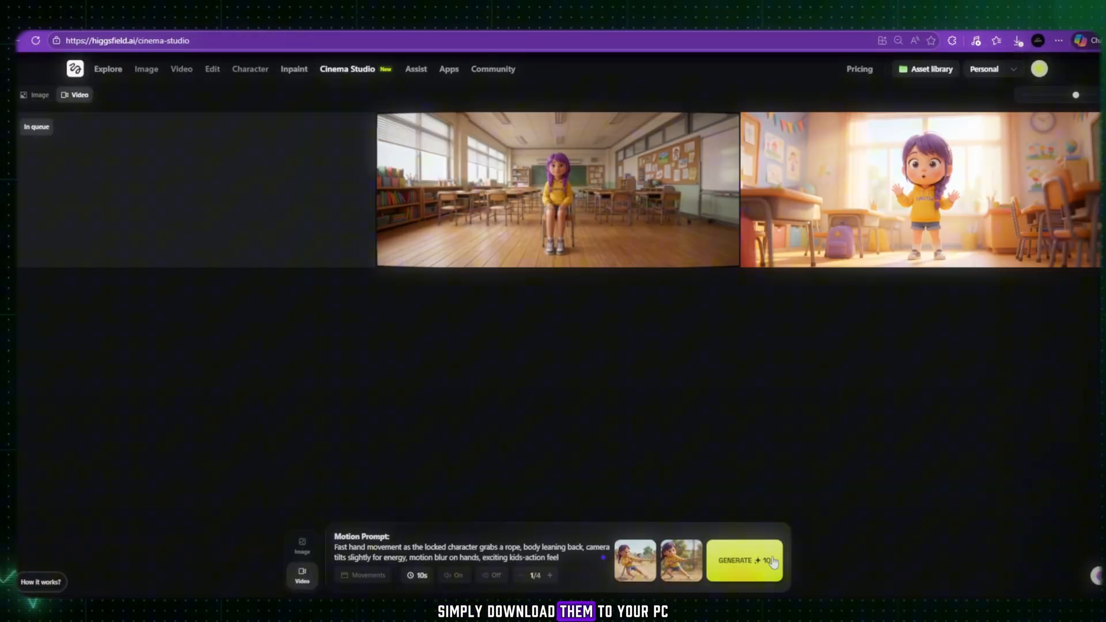
left_click(744, 559)
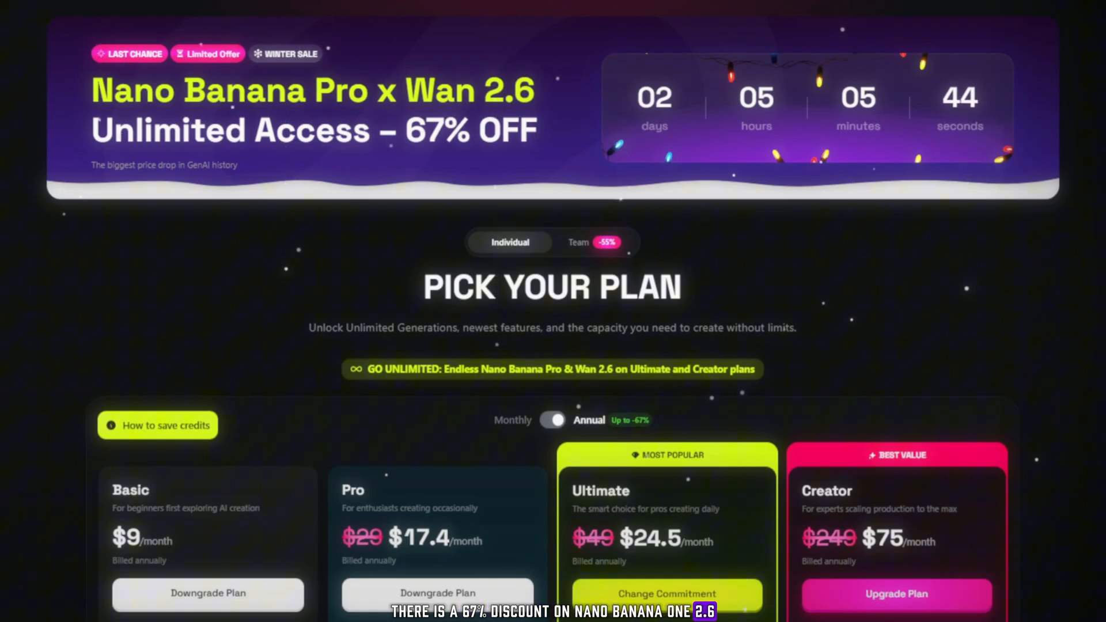
Step: Scroll through the plan comparison on the Pricing page with its 67% off sale
scroll("down", 3)
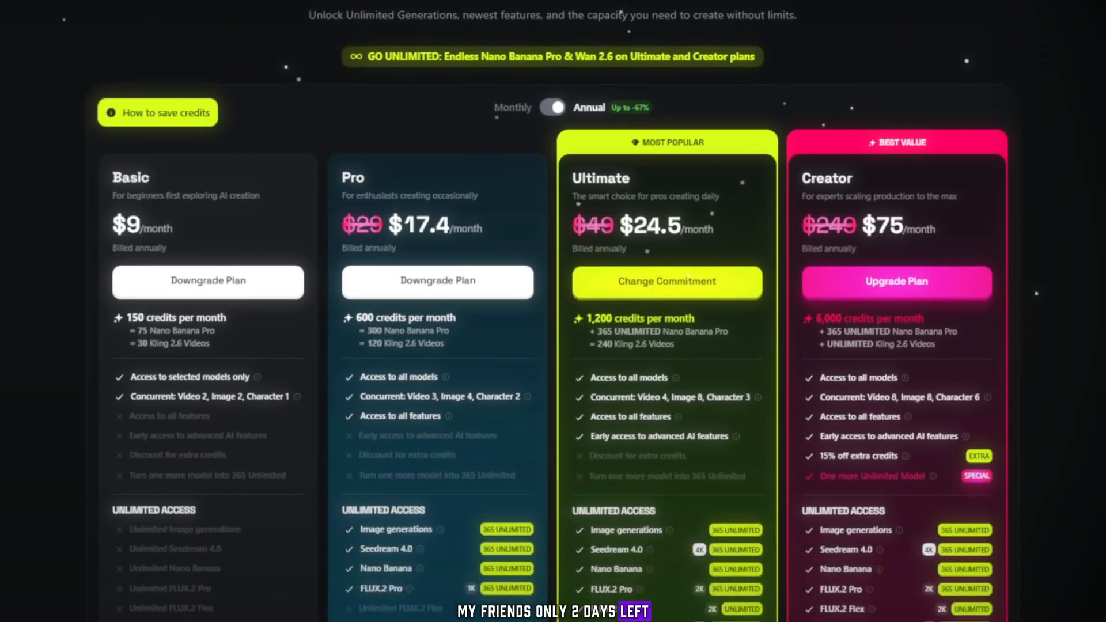
scroll("down", 3)
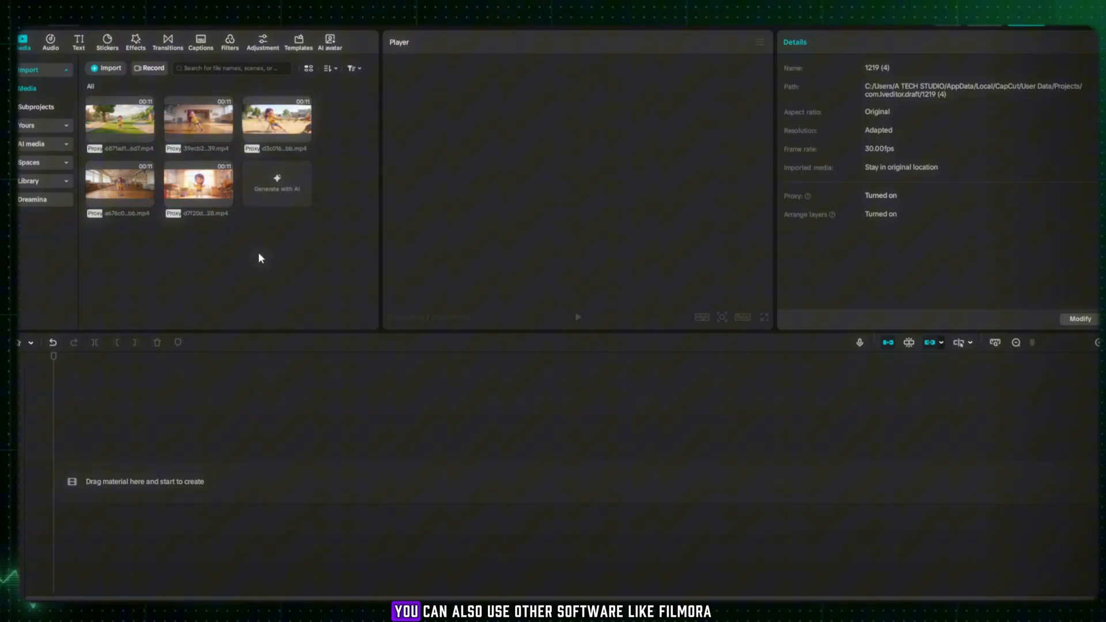
mouse_move(64, 246)
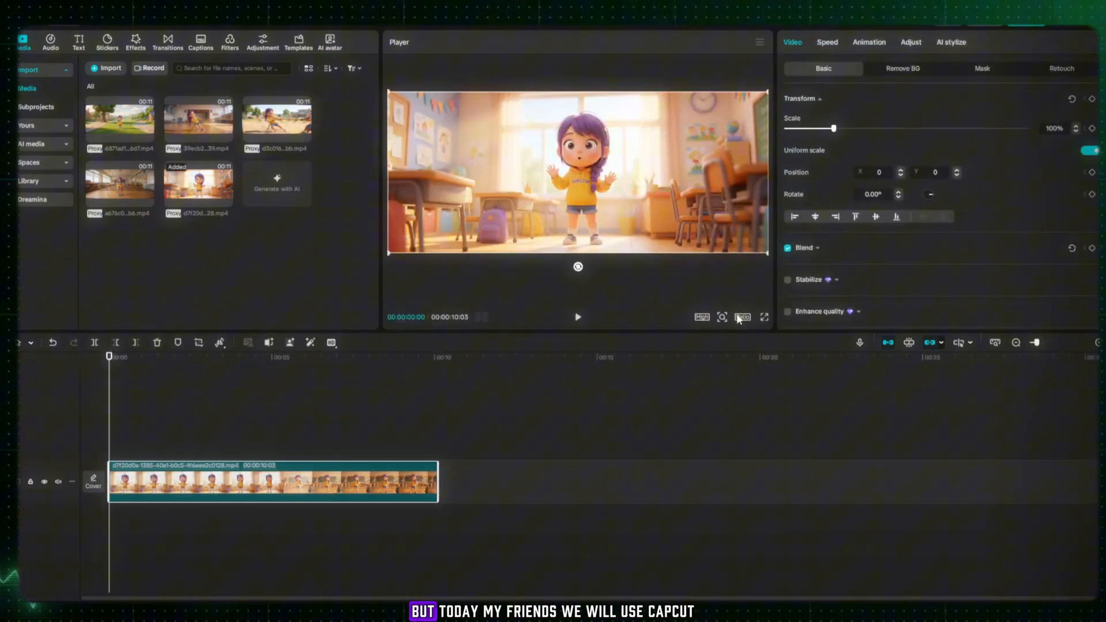
Step: Append the remaining classroom clips to the CapCut timeline in order
left_click(743, 317)
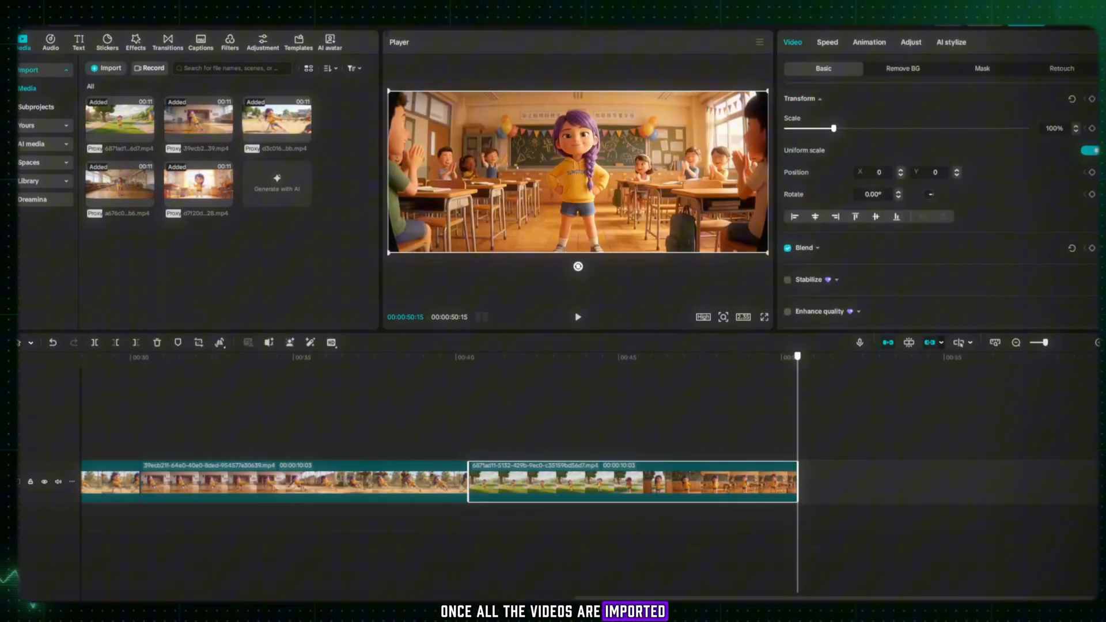
left_click(167, 41)
type("fade")
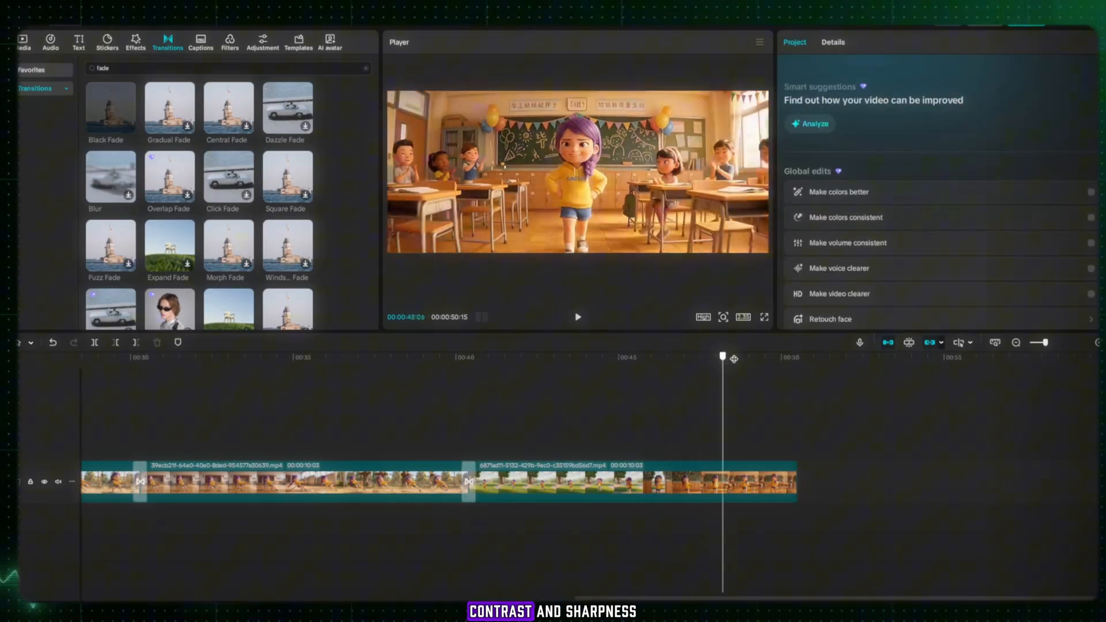
Step: Move the playhead back to preview the fade transitions between clips
left_click(167, 357)
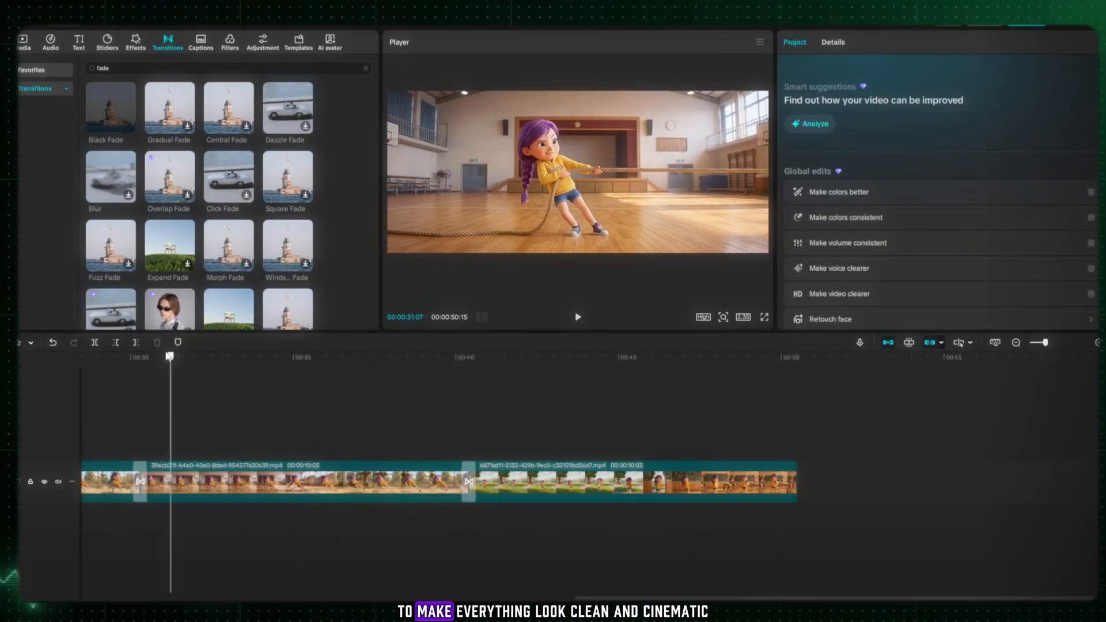